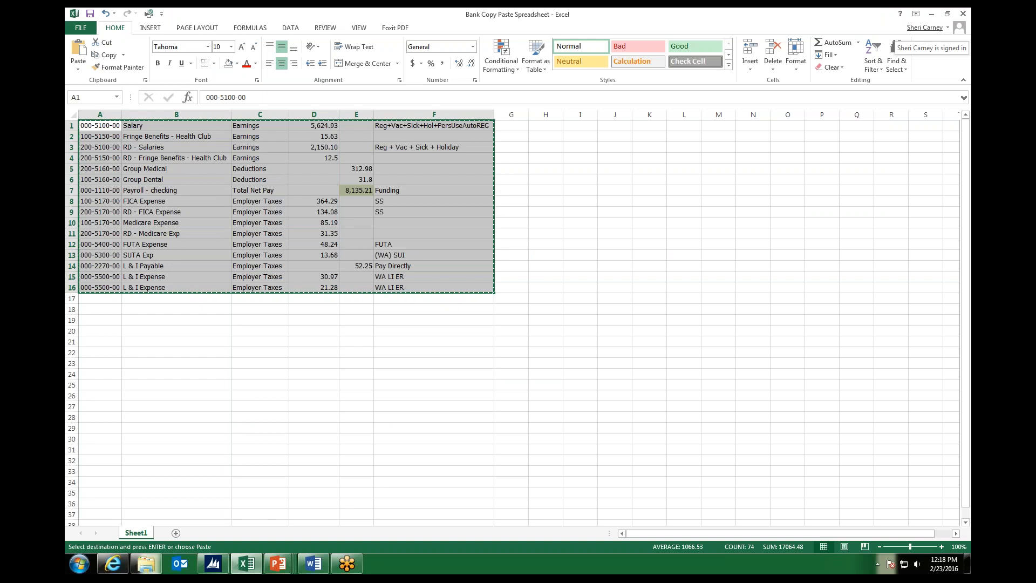
- Copy the payroll distribution rows A1:F16 in the Bank Copy Paste spreadsheet
{"action": "left_click", "coordinate": [176, 114]}
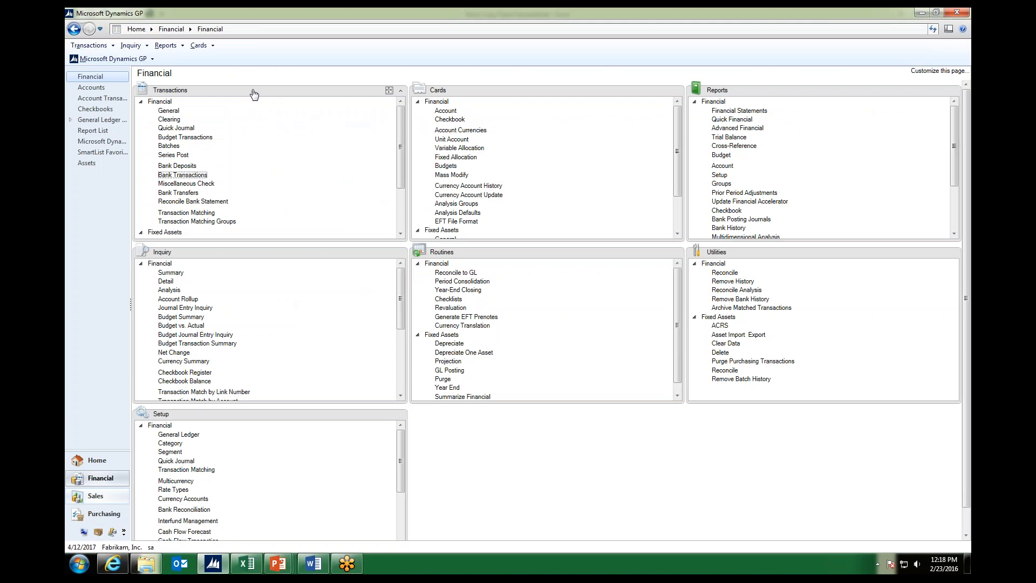
{"action": "mouse_move", "coordinate": [178, 96]}
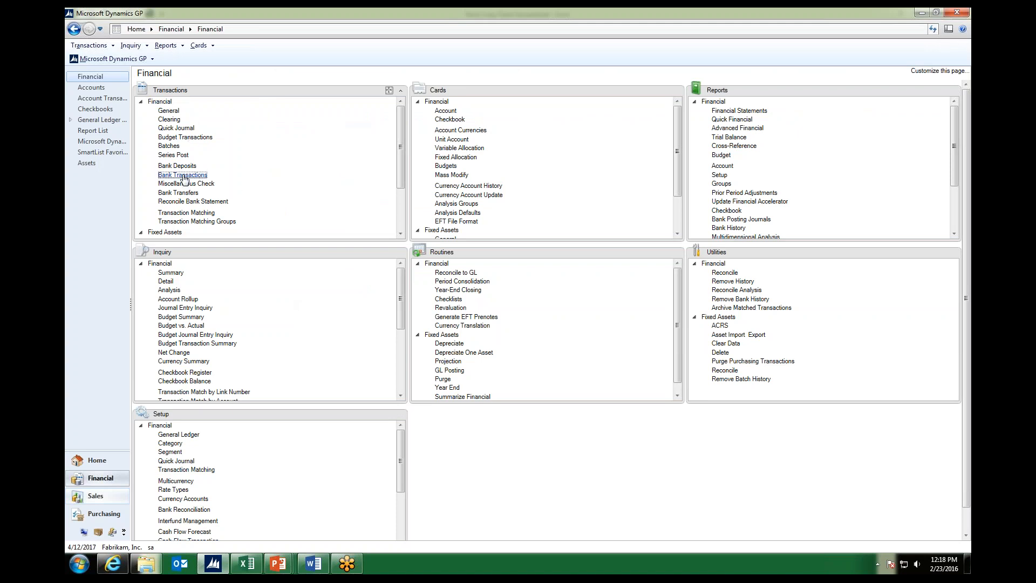
{"action": "mouse_move", "coordinate": [183, 174]}
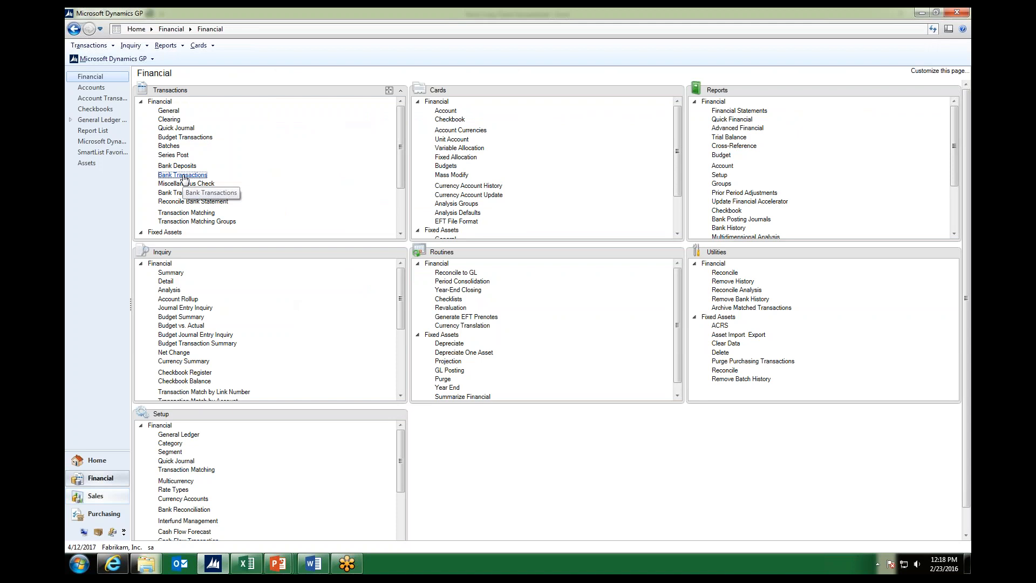
- Bring up Bank Transaction Entry and its Additional add-on list with TRG Excel Bank Trx Integration
{"action": "left_click", "coordinate": [182, 175]}
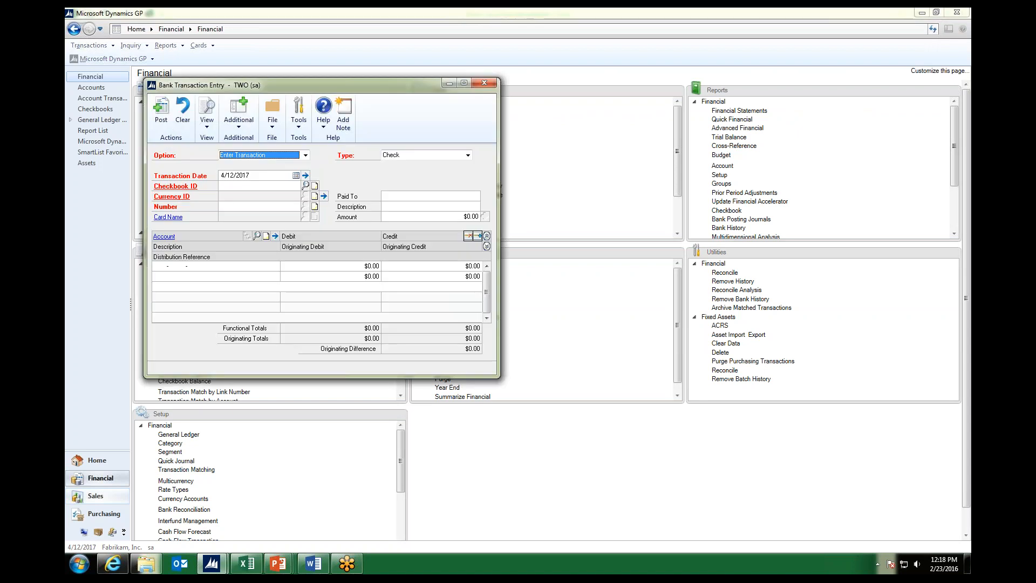
{"action": "mouse_move", "coordinate": [239, 112]}
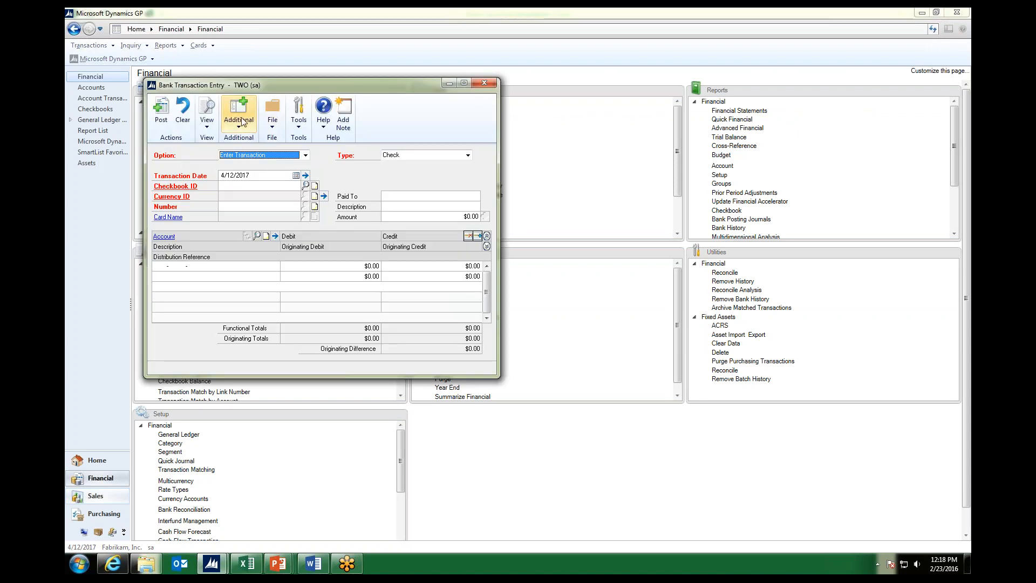
{"action": "left_click", "coordinate": [238, 113]}
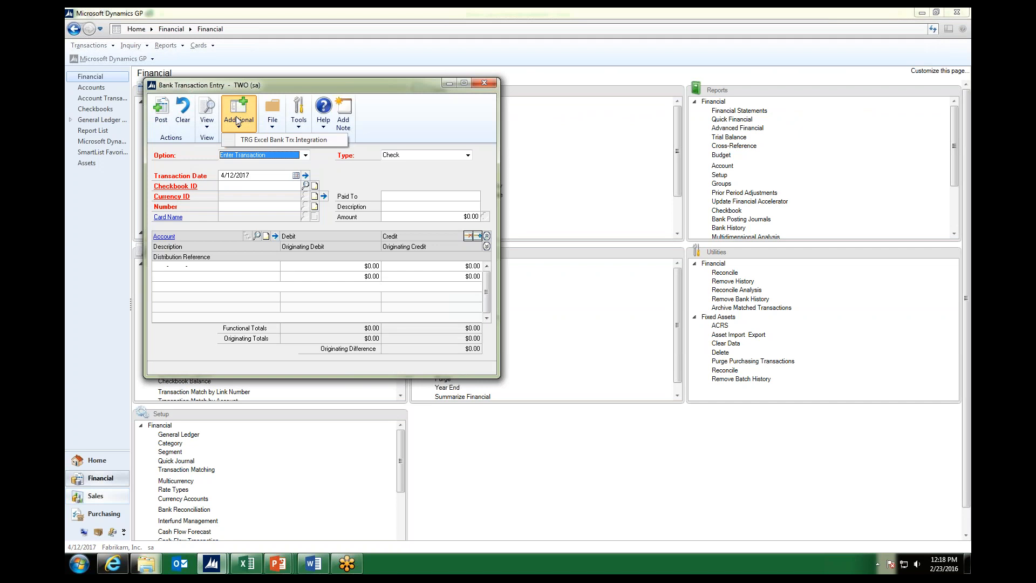
{"action": "mouse_move", "coordinate": [285, 139]}
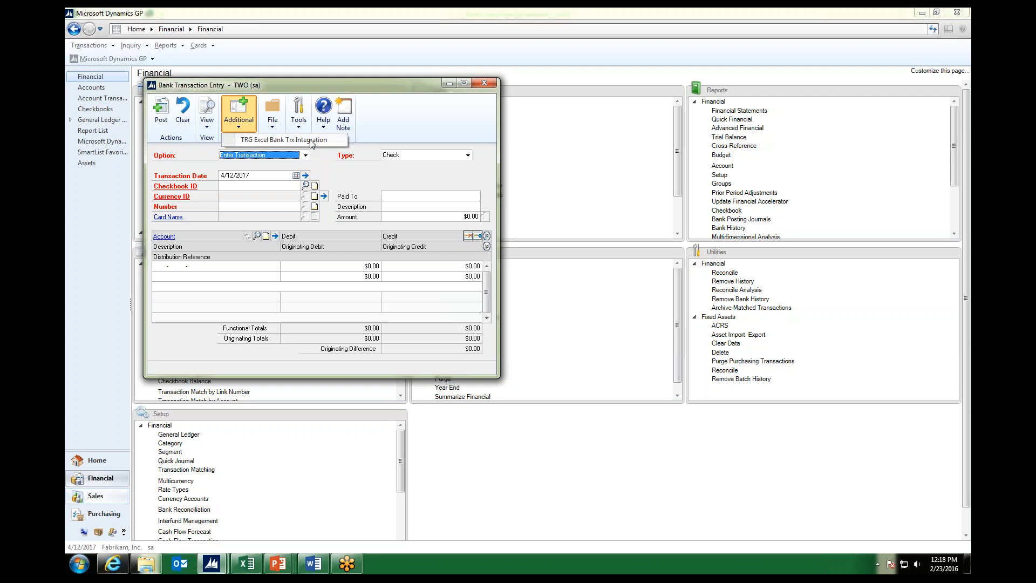
- Start a Bank Transaction Copy/Paste with Option Transaction and Type Withdrawal (WDL000000002)
{"action": "left_click", "coordinate": [286, 139]}
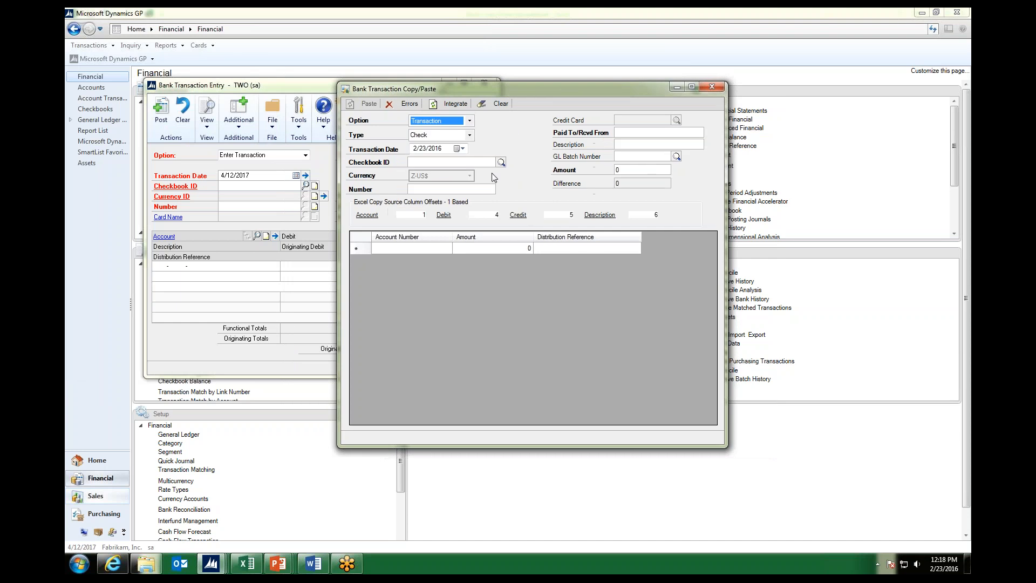
{"action": "mouse_move", "coordinate": [477, 239]}
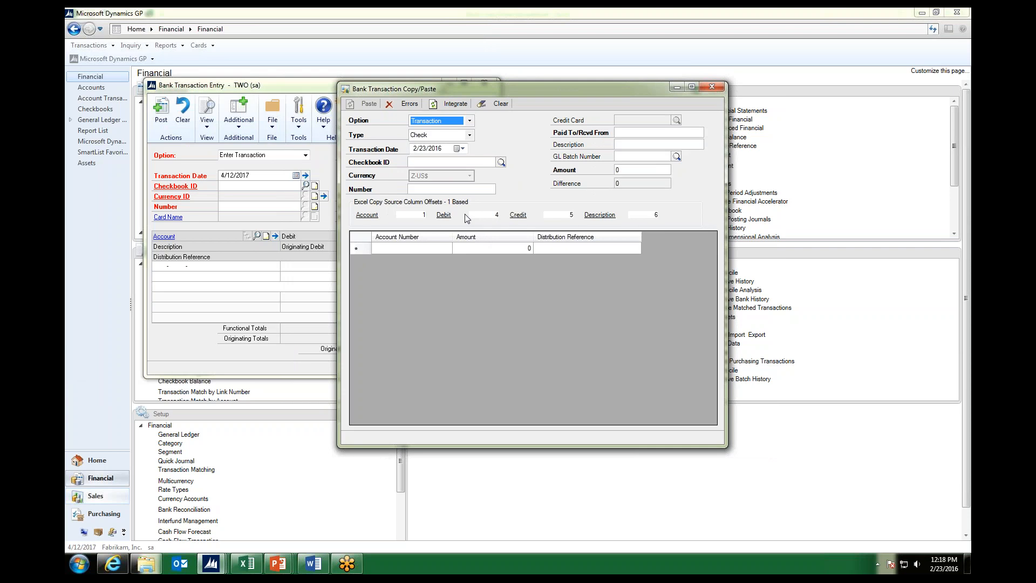
{"action": "mouse_move", "coordinate": [458, 180]}
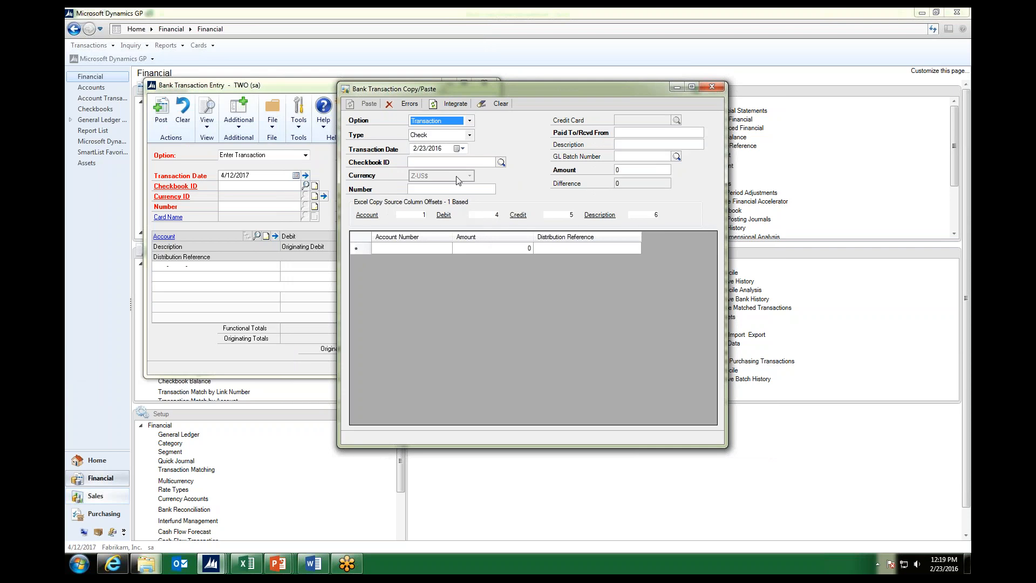
{"action": "left_click", "coordinate": [468, 120]}
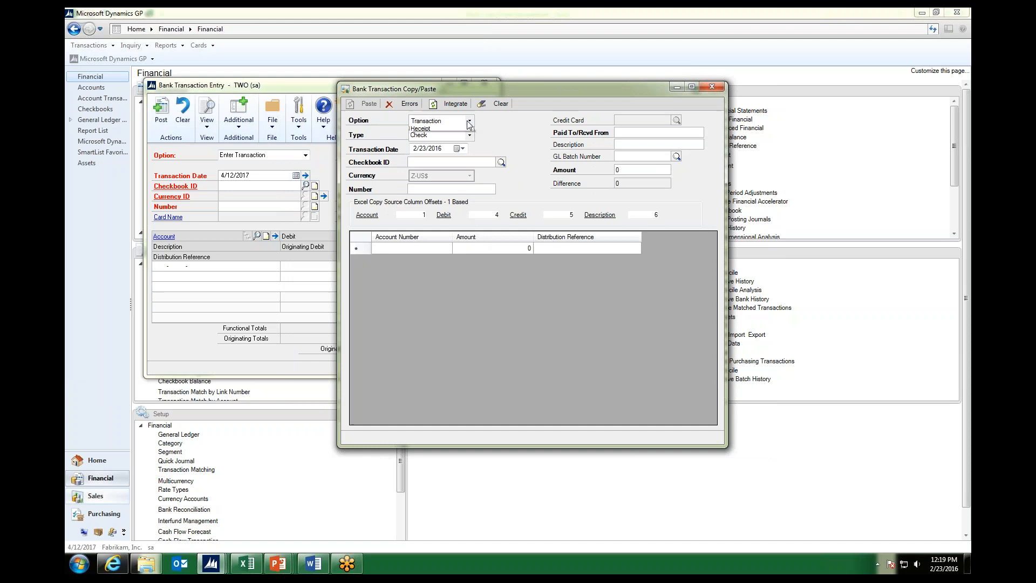
{"action": "left_click", "coordinate": [427, 120]}
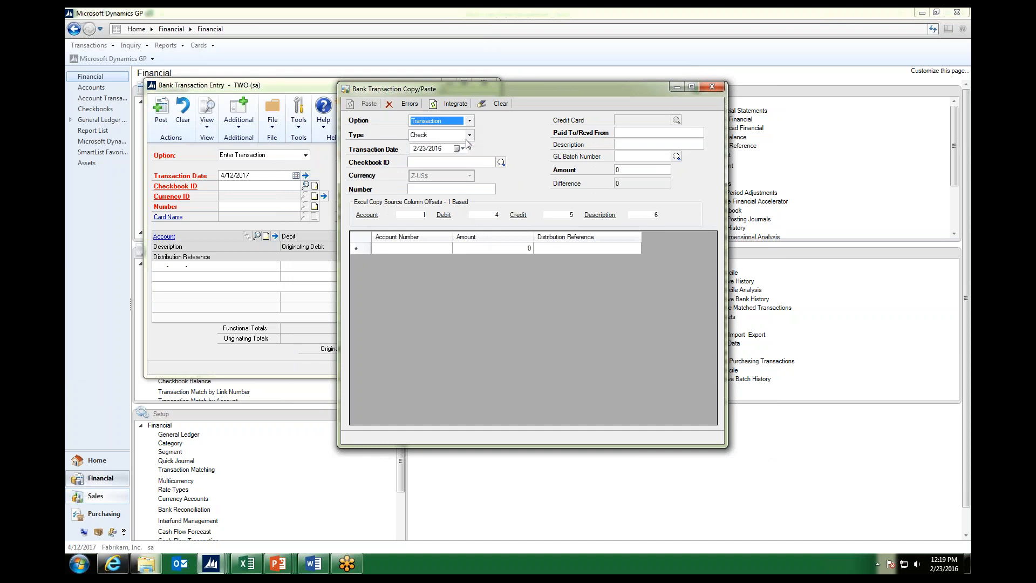
{"action": "left_click", "coordinate": [468, 135]}
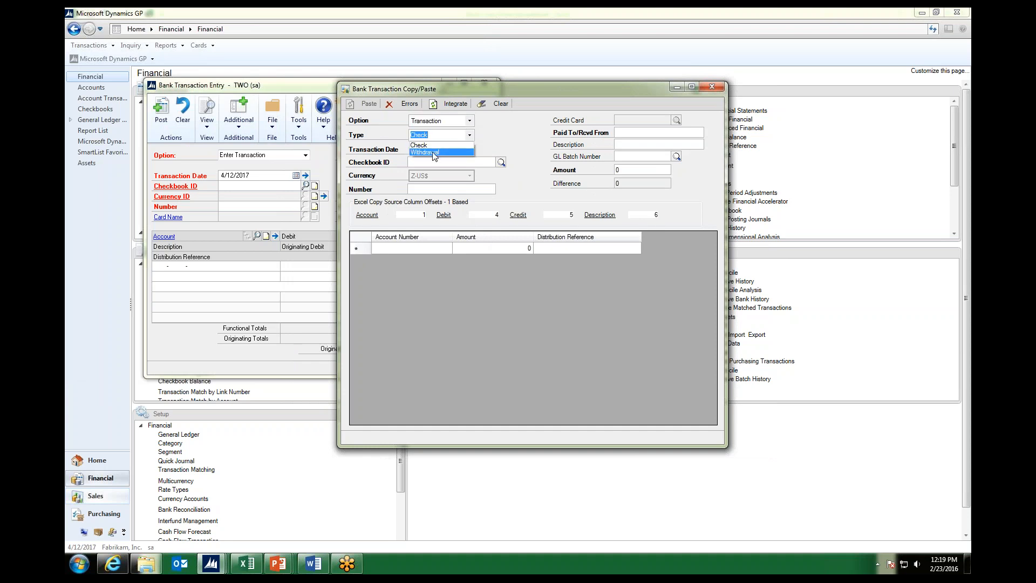
{"action": "left_click", "coordinate": [425, 152]}
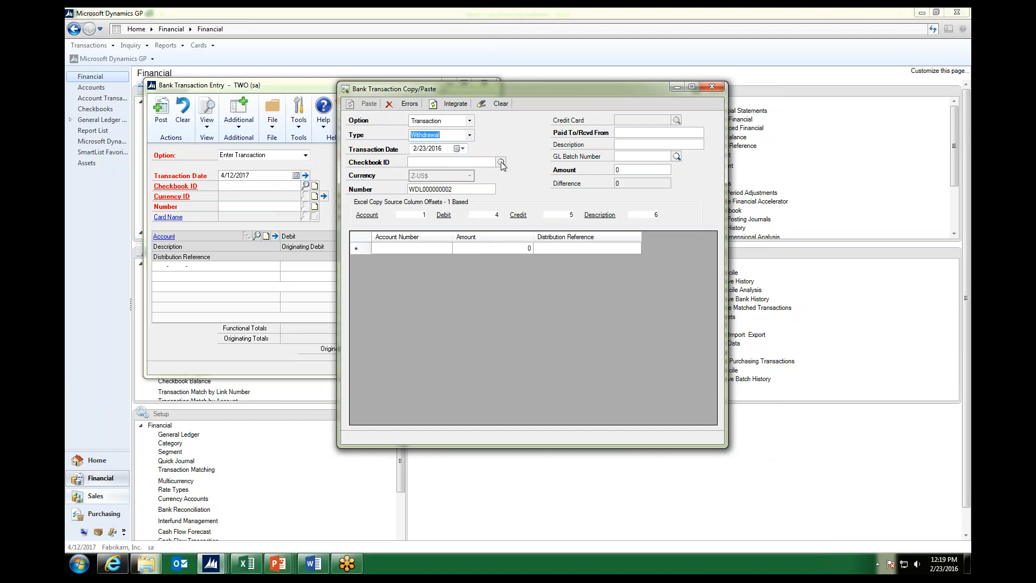
- Set checkbook PAYROLL, paid-to Payroll and description 022316 Payroll on the withdrawal
{"action": "left_click", "coordinate": [502, 163]}
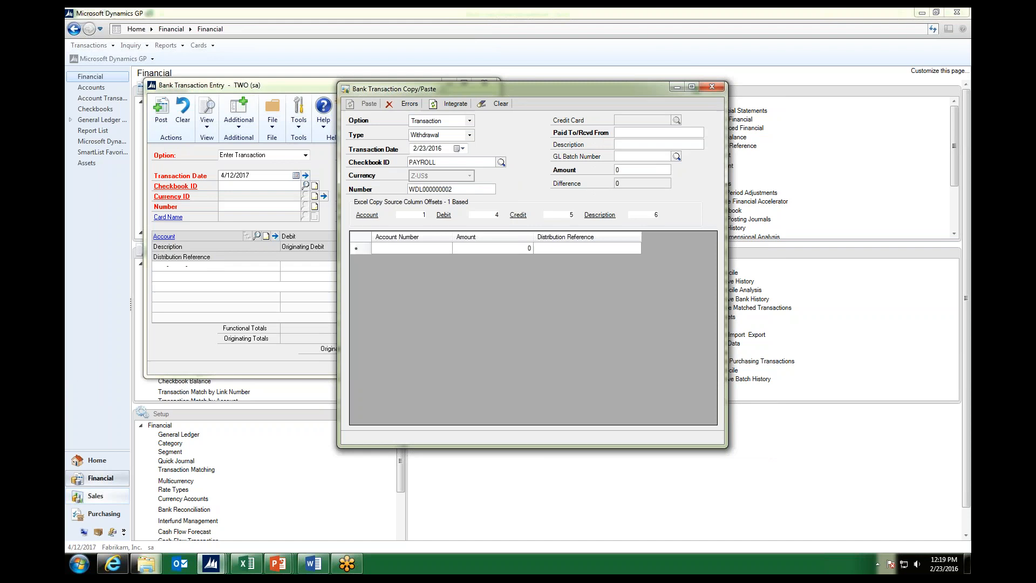
{"action": "left_click", "coordinate": [368, 103]}
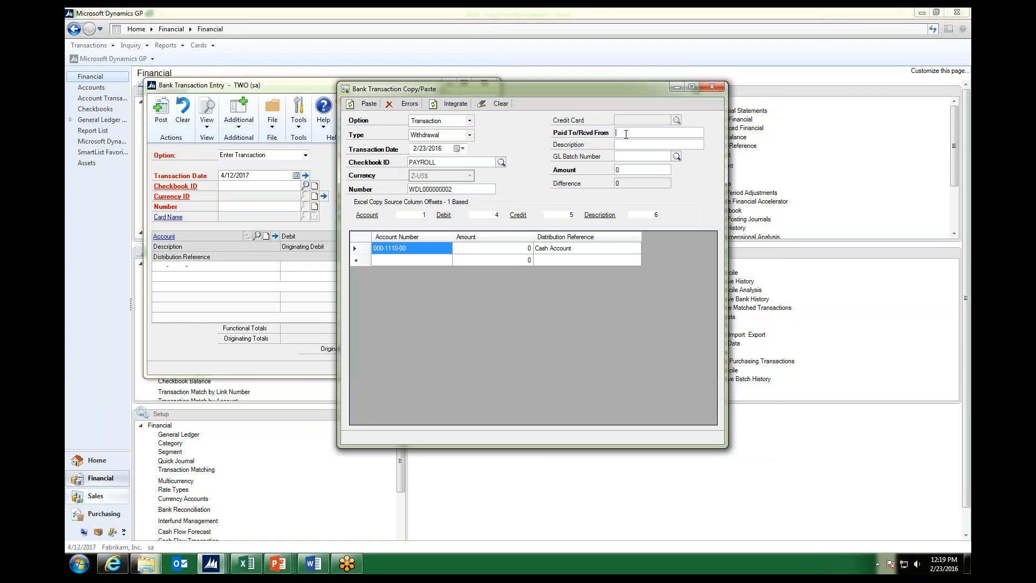
{"action": "type", "text": "Payroll"}
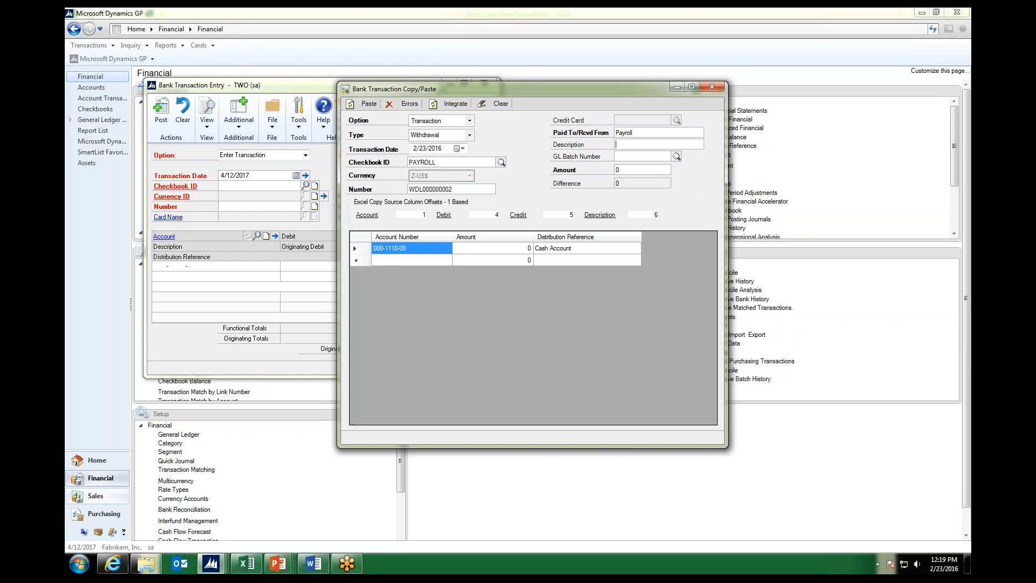
{"action": "type", "text": "022316 Payroll"}
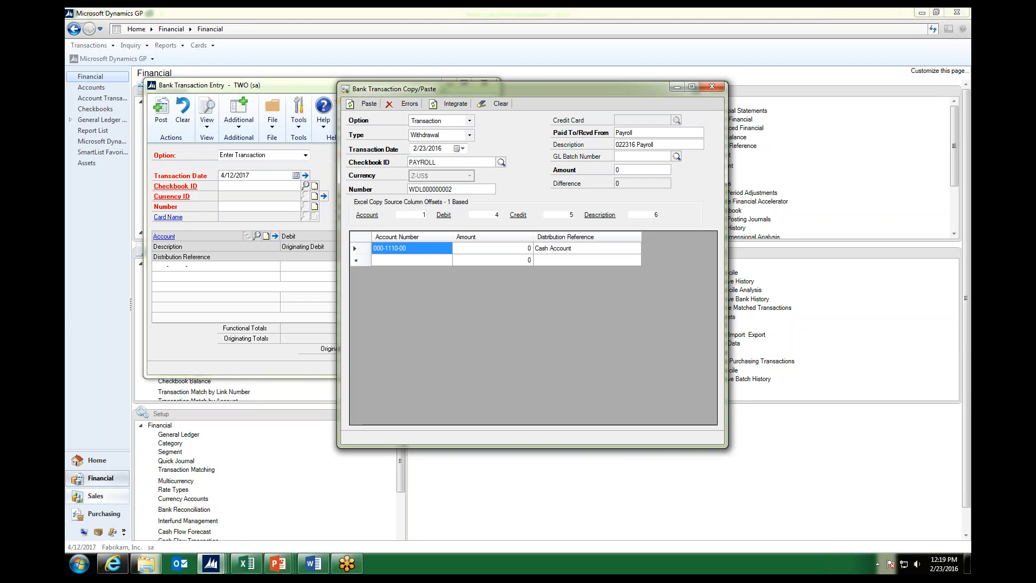
{"action": "left_click", "coordinate": [647, 156]}
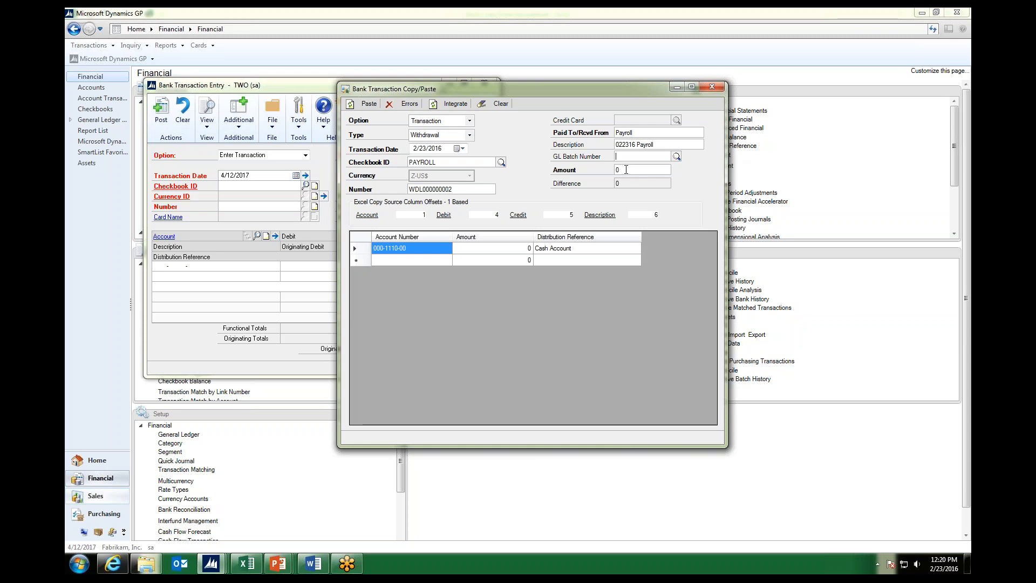
{"action": "left_click", "coordinate": [641, 169]}
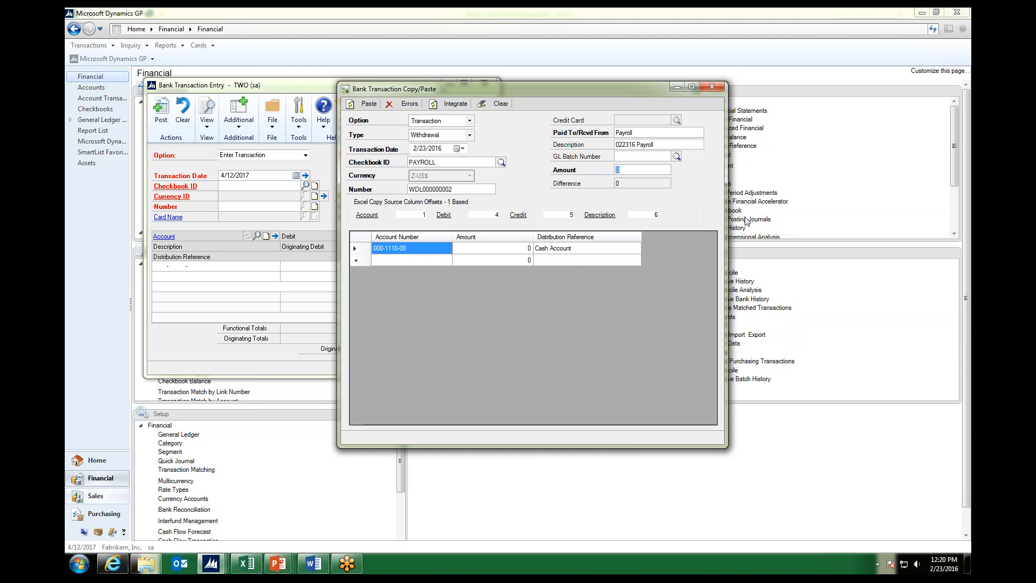
{"action": "mouse_move", "coordinate": [570, 183]}
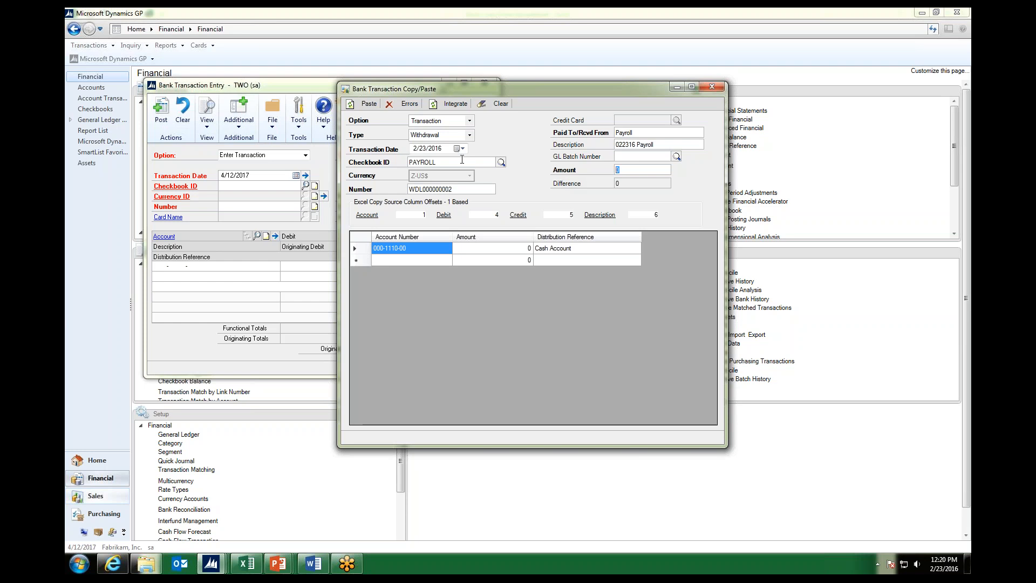
{"action": "mouse_move", "coordinate": [518, 177]}
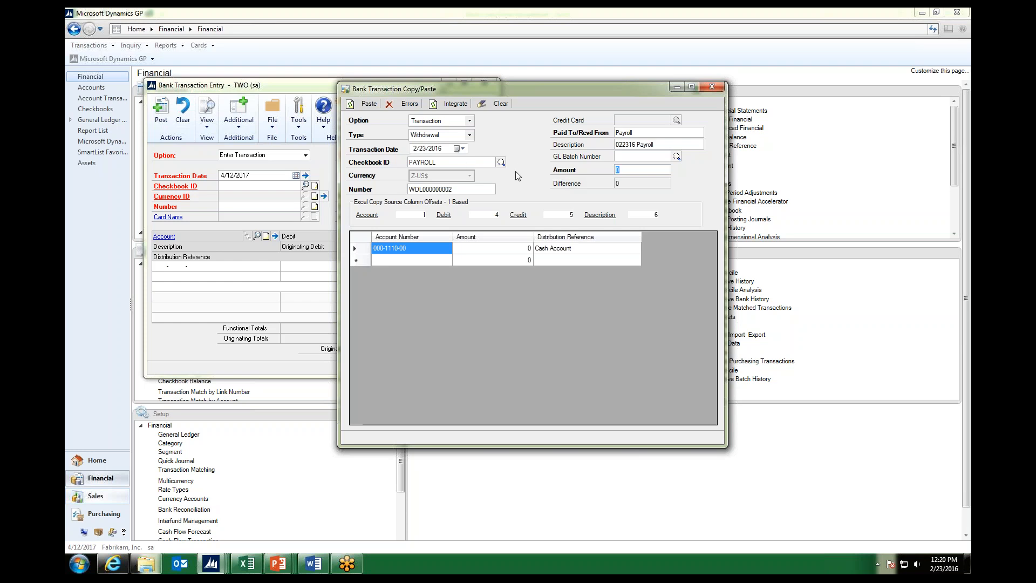
{"action": "mouse_move", "coordinate": [521, 179]}
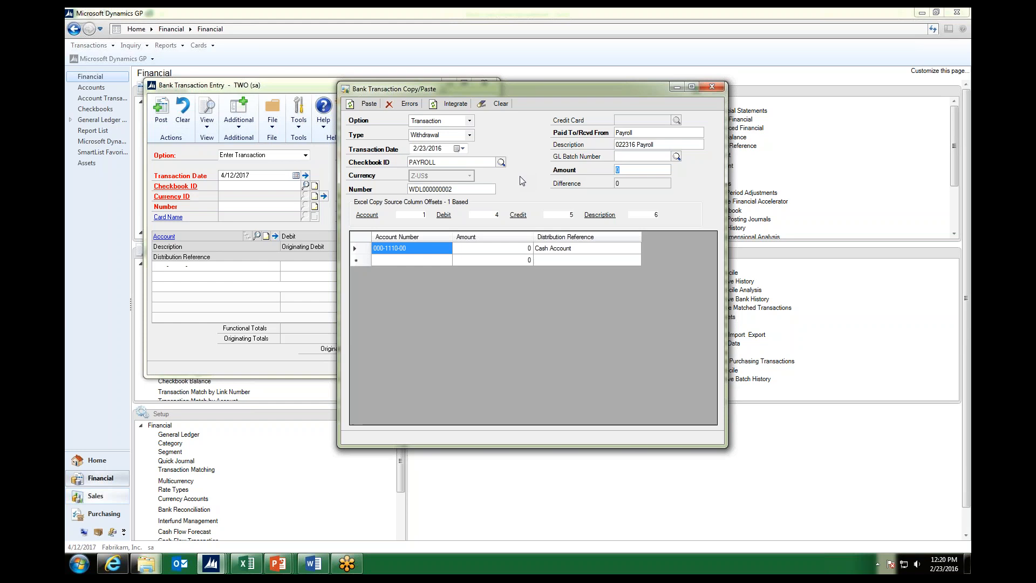
{"action": "mouse_move", "coordinate": [570, 235]}
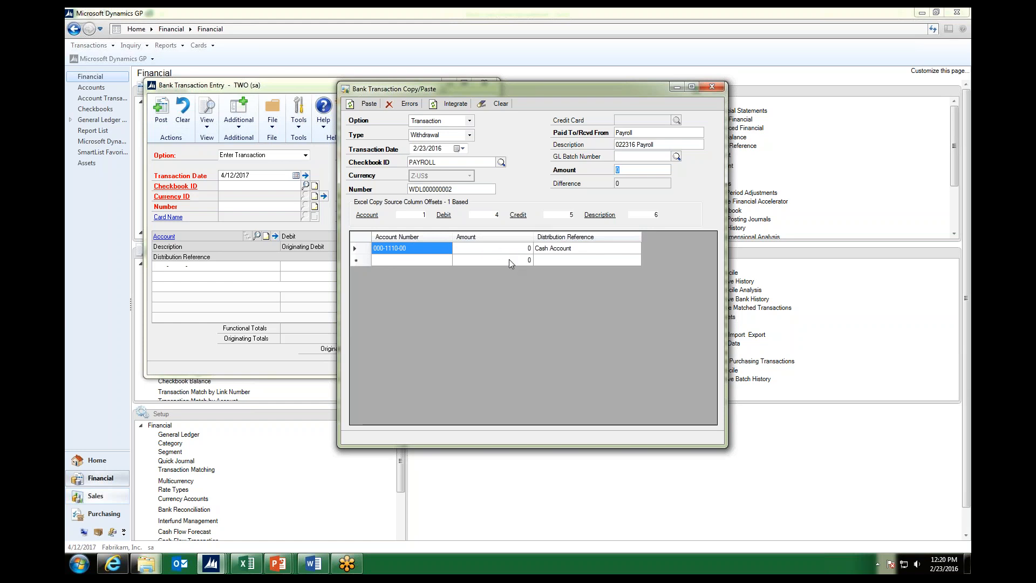
{"action": "mouse_move", "coordinate": [519, 195]}
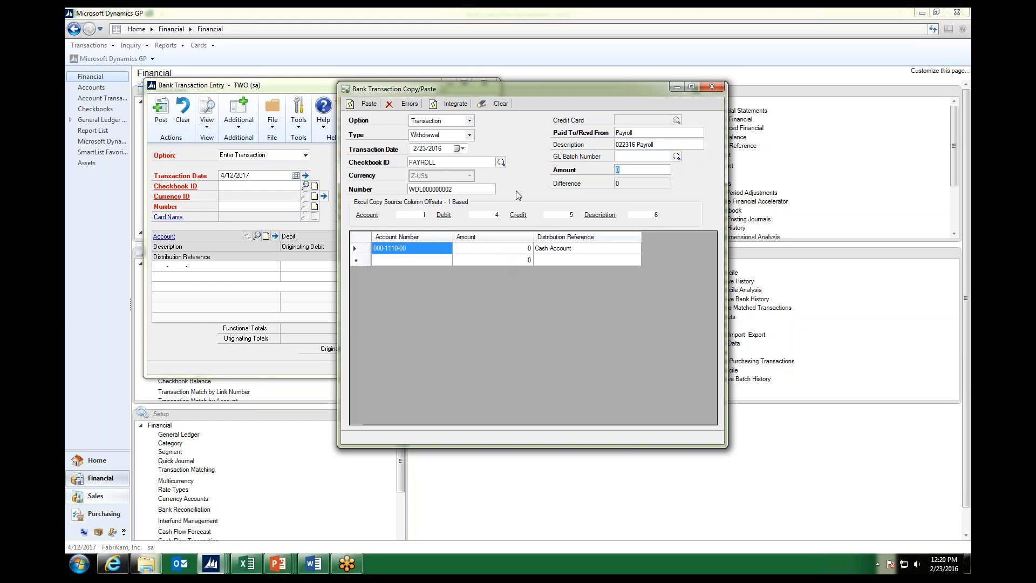
{"action": "mouse_move", "coordinate": [512, 256]}
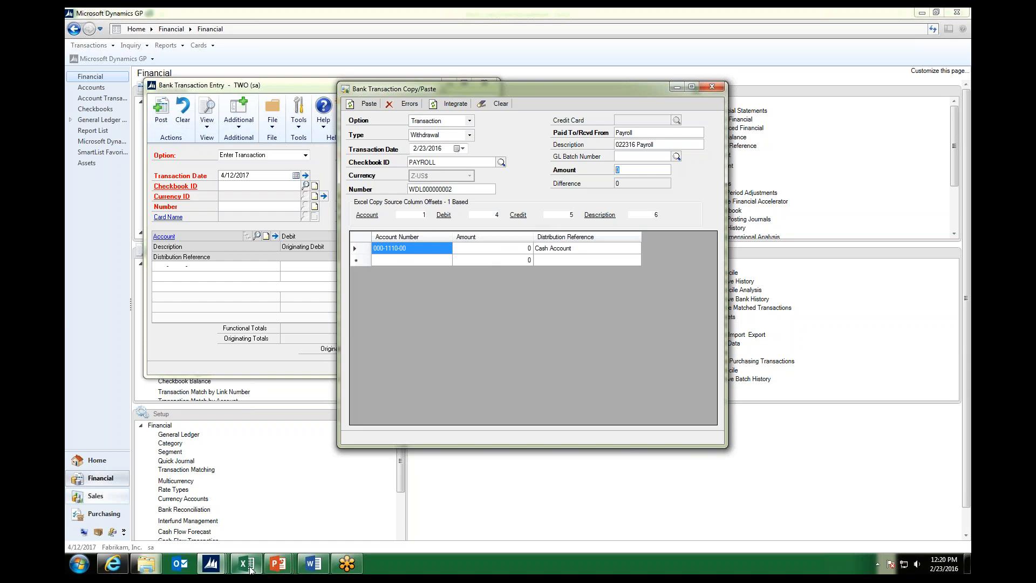
- Read net pay 8,135.21 from the Payroll - checking row and enter 8135.21 as the withdrawal amount
{"action": "left_click", "coordinate": [245, 563]}
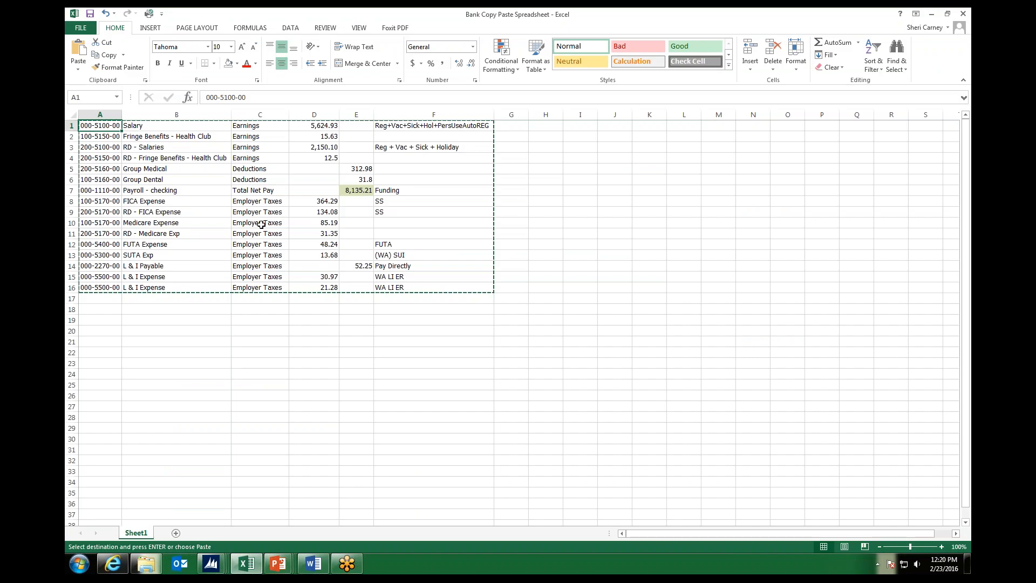
{"action": "left_click", "coordinate": [176, 190]}
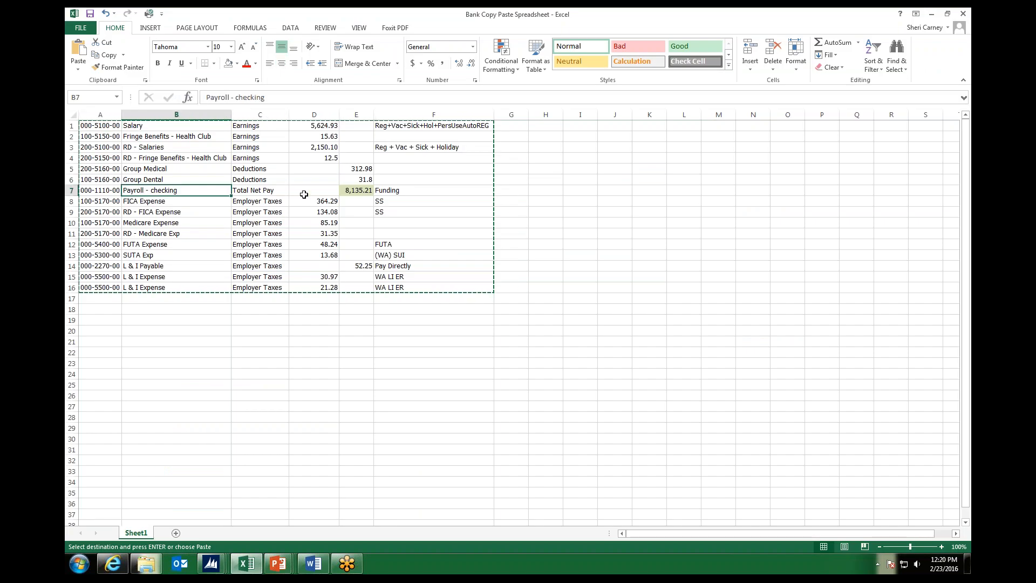
{"action": "left_click", "coordinate": [356, 190]}
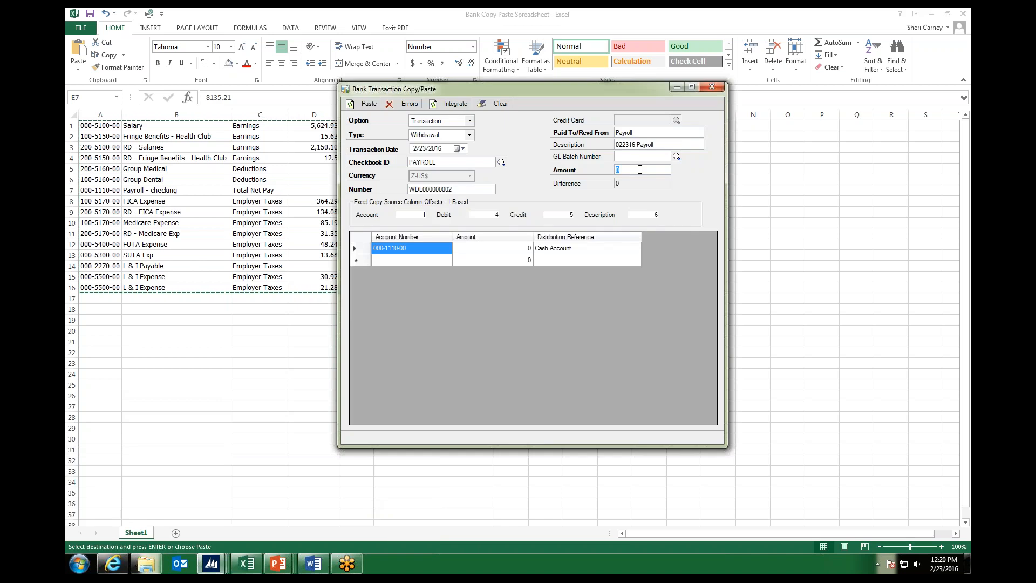
{"action": "type", "text": "8135"}
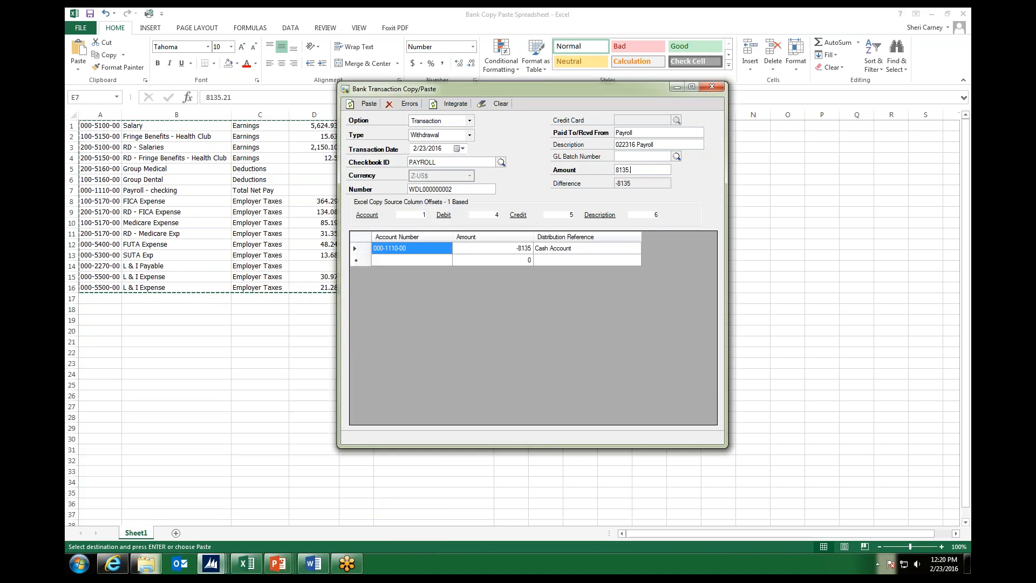
{"action": "type", "text": ".21"}
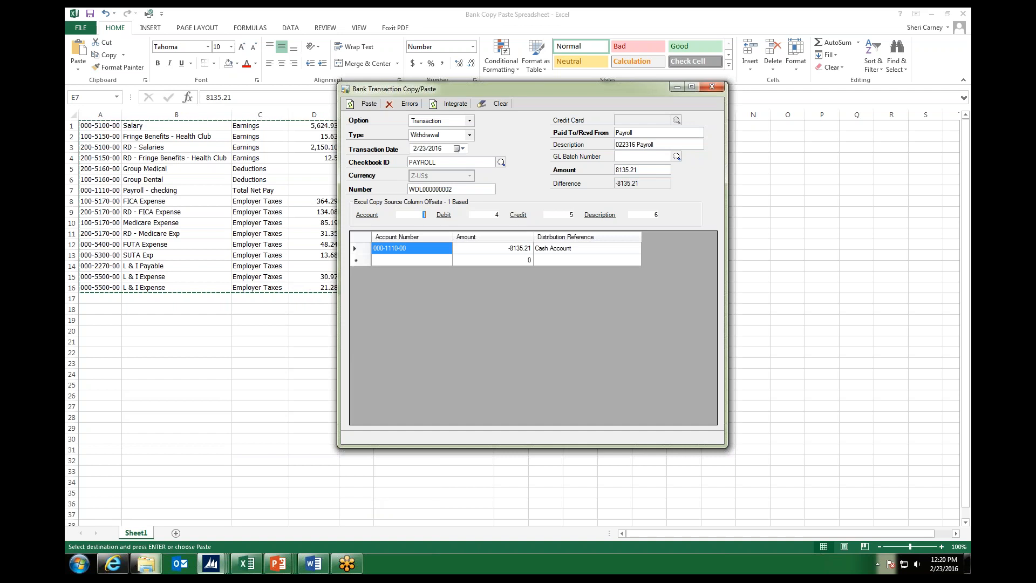
{"action": "mouse_move", "coordinate": [544, 253]}
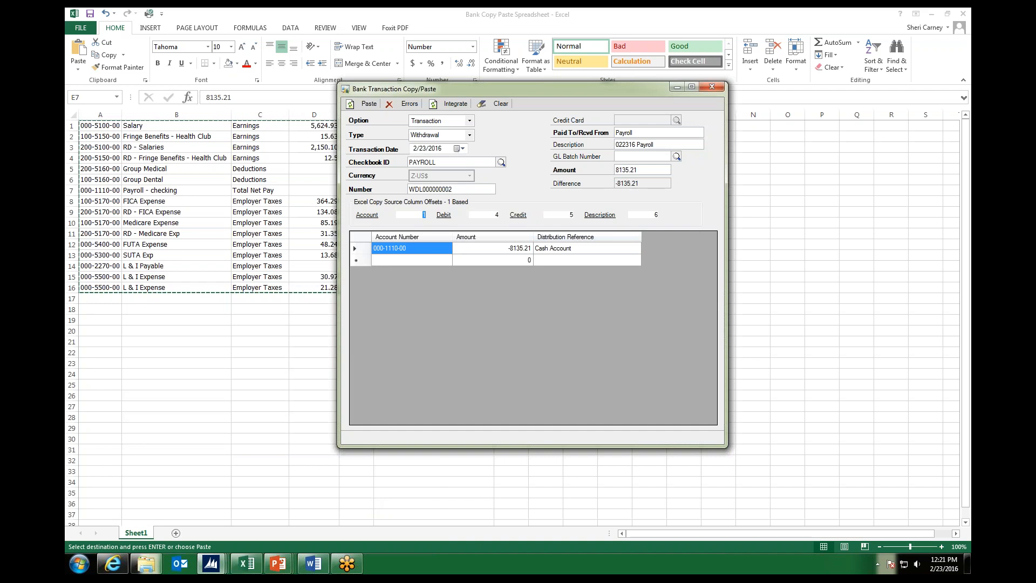
{"action": "mouse_move", "coordinate": [627, 183]}
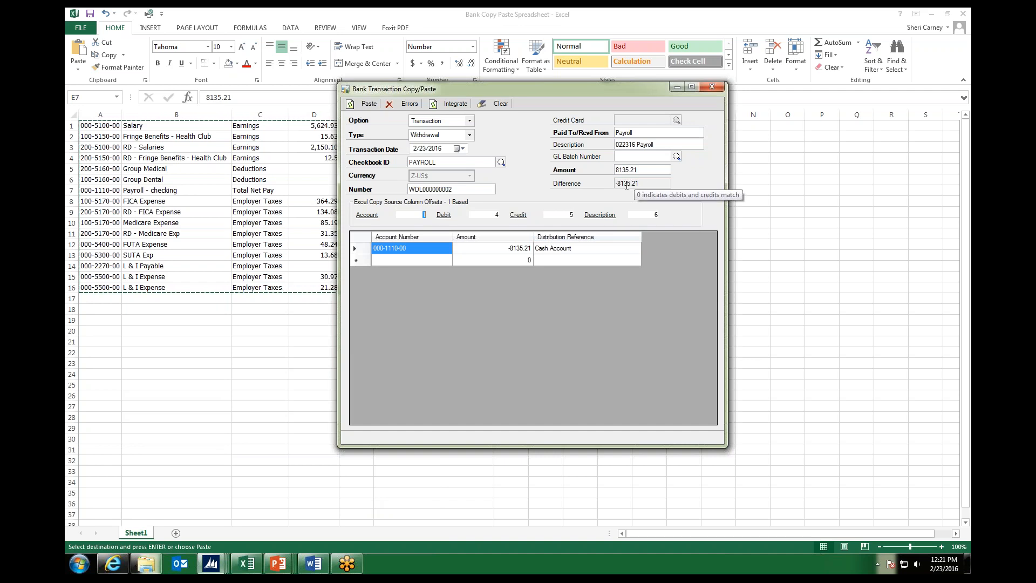
{"action": "mouse_move", "coordinate": [613, 201]}
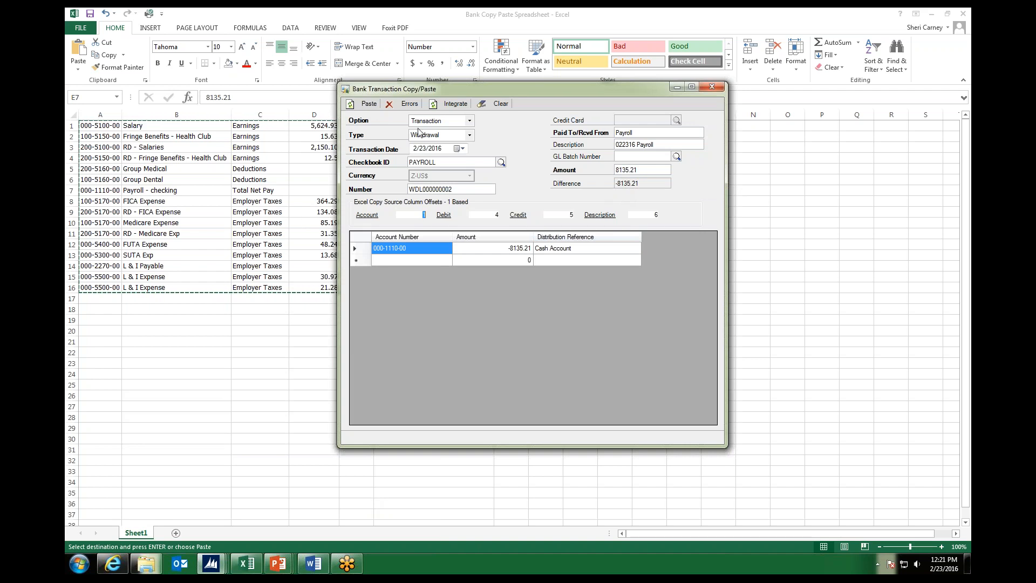
- Move the Bank Transaction Copy/Paste window right to uncover spreadsheet columns E and F
{"action": "left_click_drag", "start_coordinate": [397, 89], "coordinate": [535, 74]}
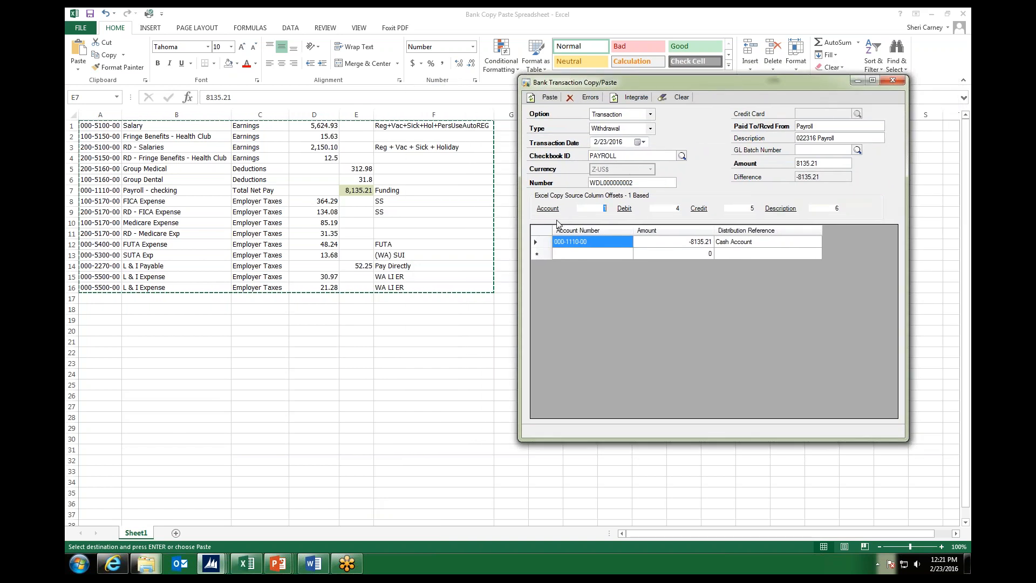
{"action": "mouse_move", "coordinate": [554, 210]}
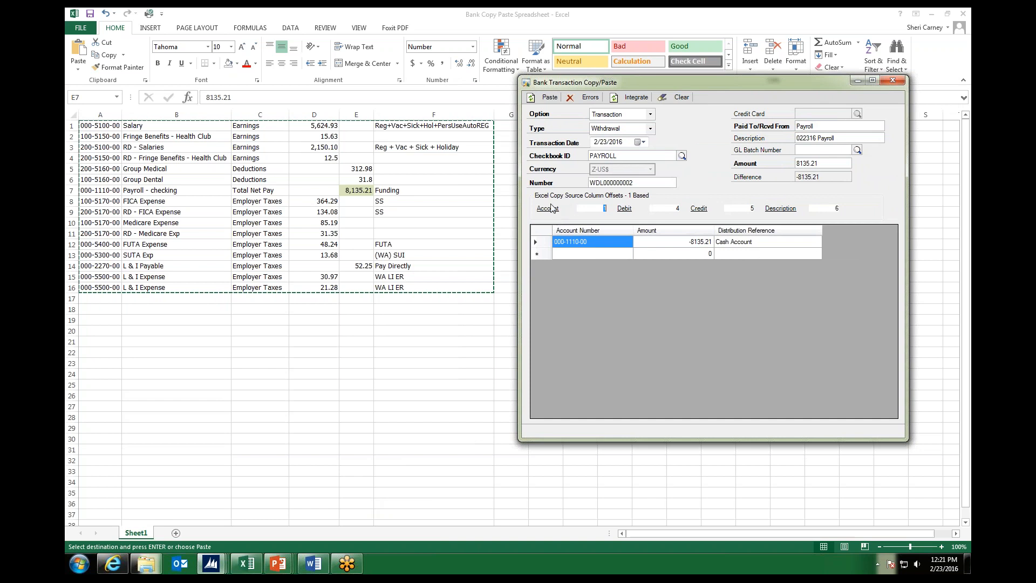
{"action": "mouse_move", "coordinate": [589, 201]}
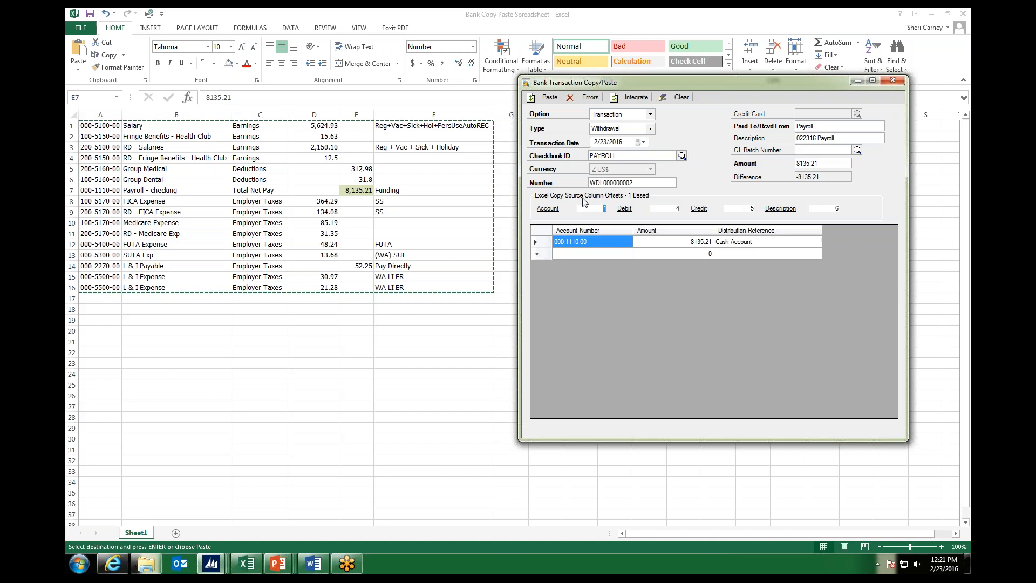
{"action": "mouse_move", "coordinate": [544, 216]}
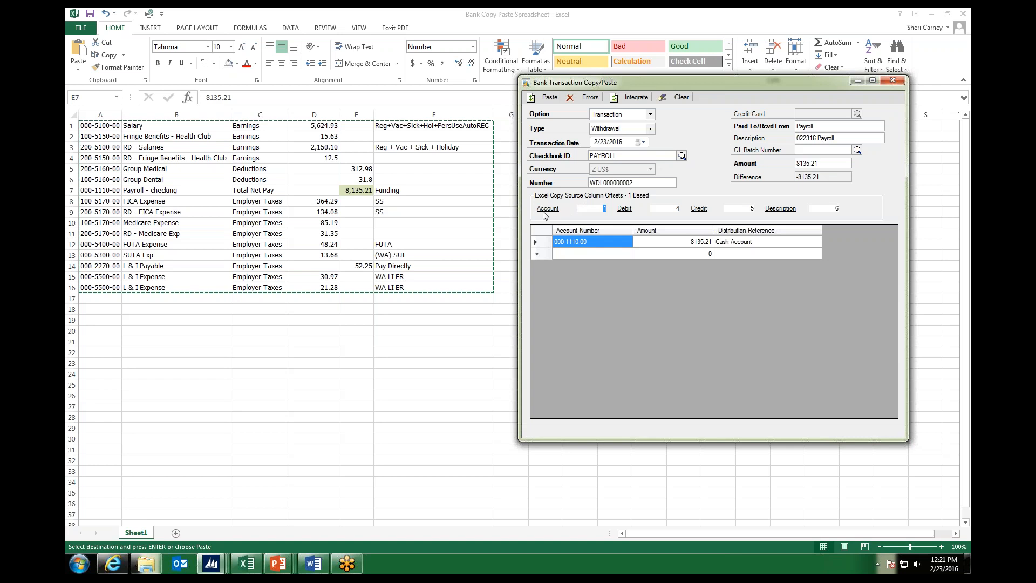
{"action": "mouse_move", "coordinate": [655, 224]}
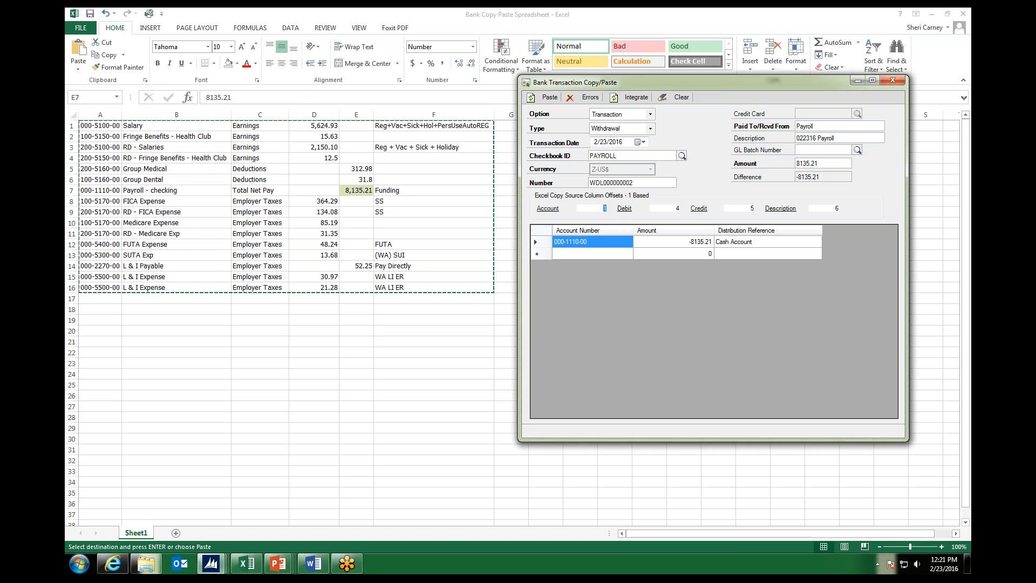
{"action": "mouse_move", "coordinate": [224, 173]}
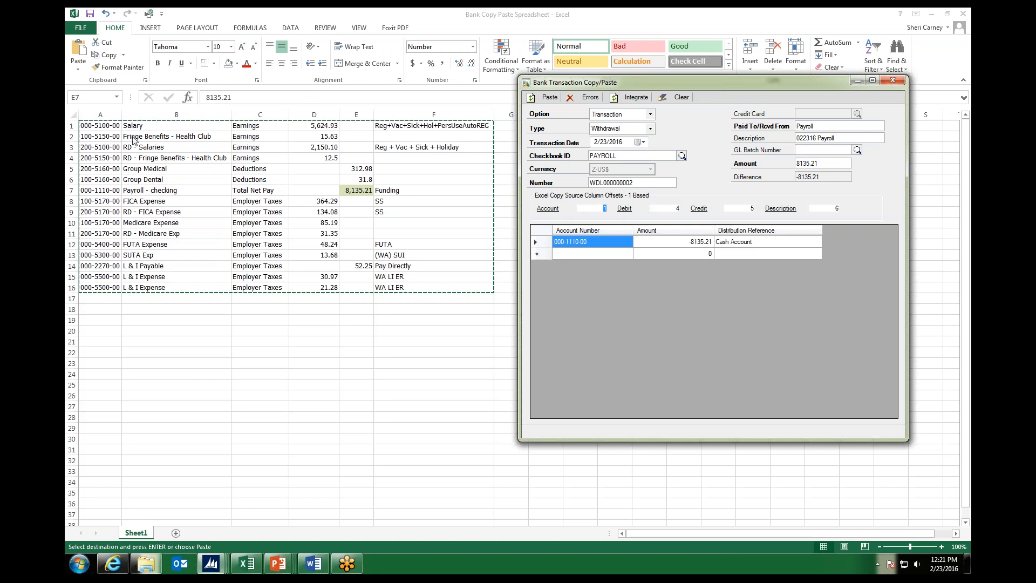
{"action": "mouse_move", "coordinate": [331, 263]}
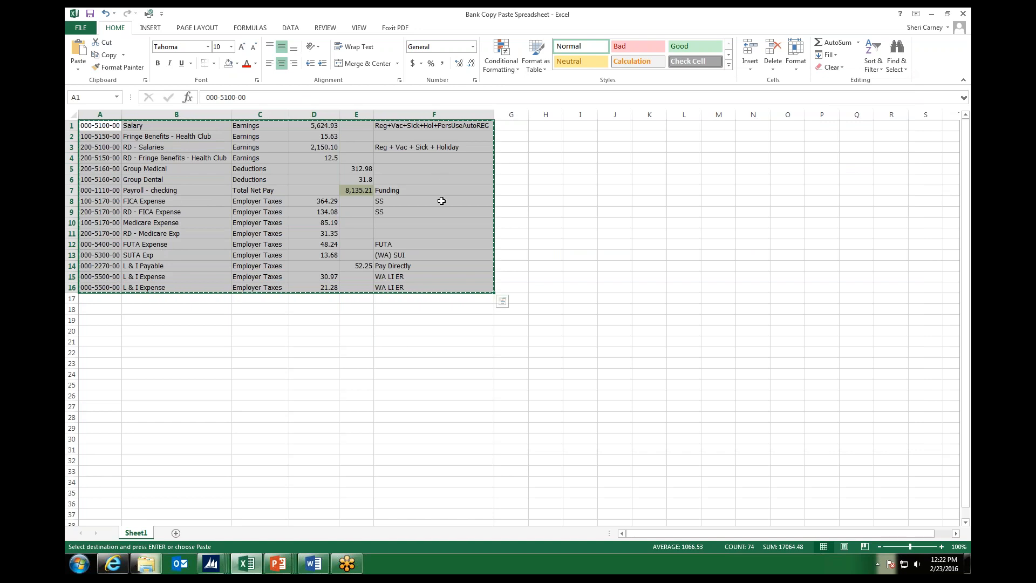
{"action": "mouse_move", "coordinate": [439, 201]}
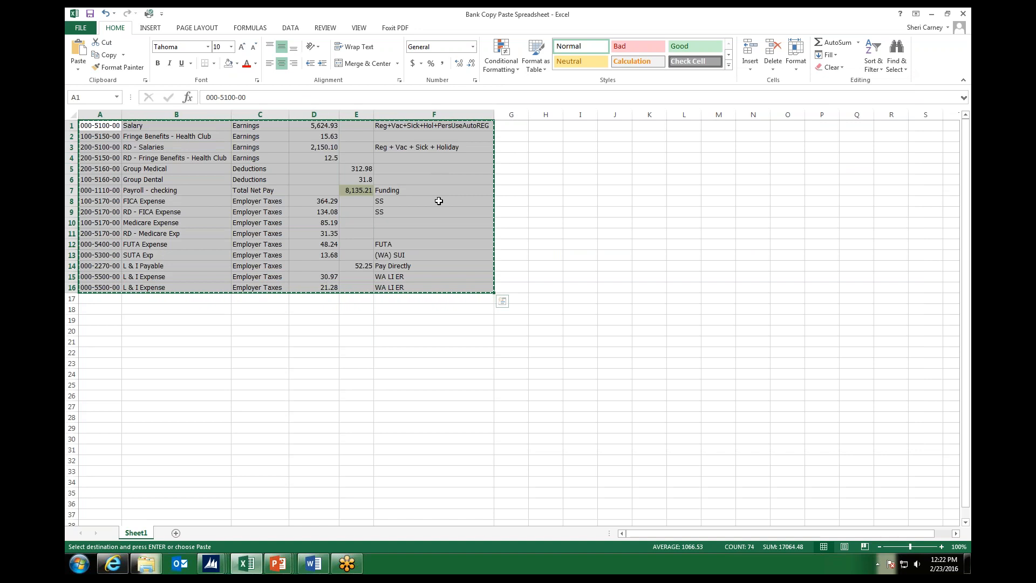
{"action": "mouse_move", "coordinate": [385, 214]}
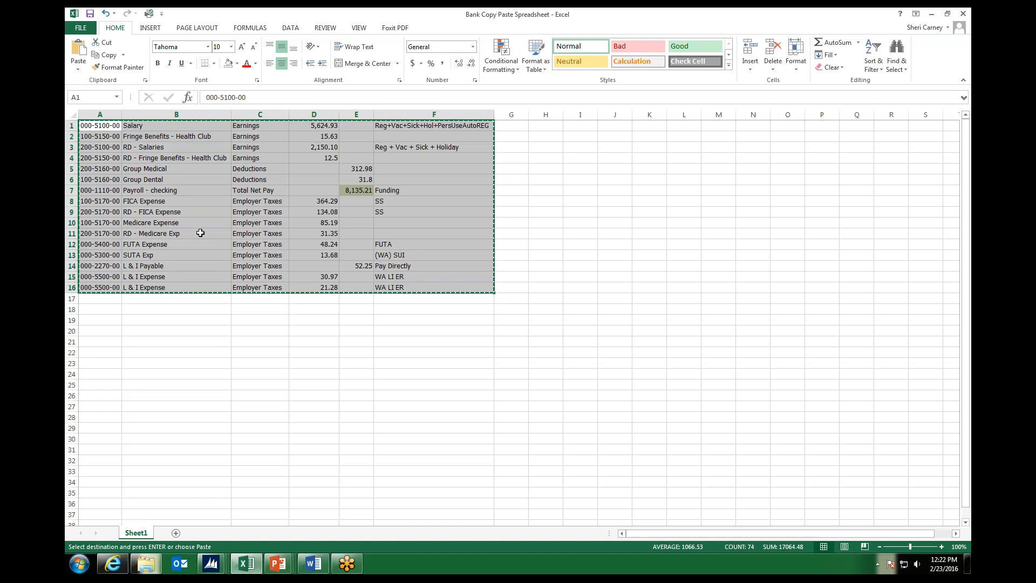
- Copy the selected A1:F16 distribution rows via the right-click menu
{"action": "right_click", "coordinate": [201, 233]}
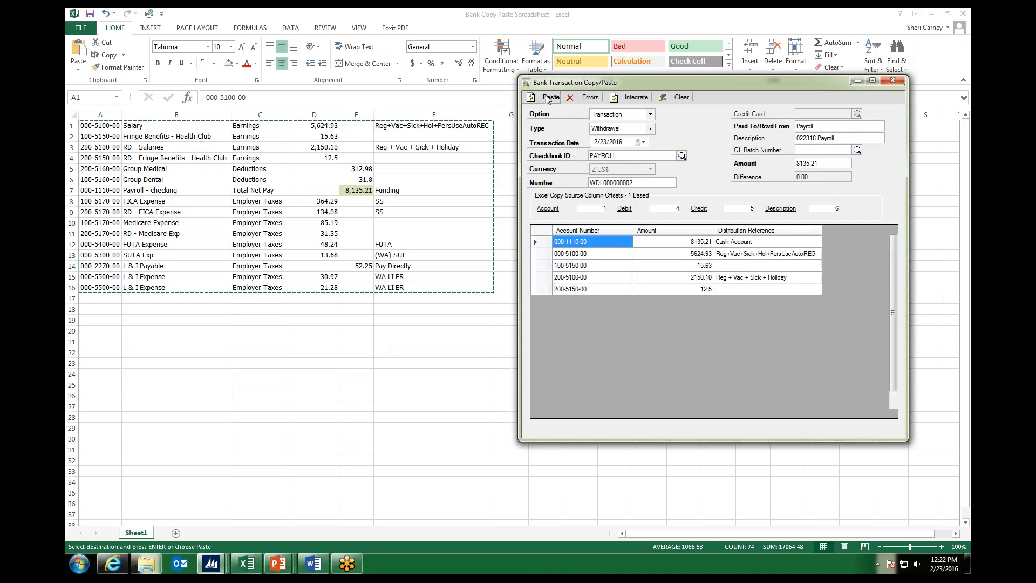
- Paste the copied rows as distribution lines, bringing the withdrawal's difference to 0.00
{"action": "left_click", "coordinate": [550, 97]}
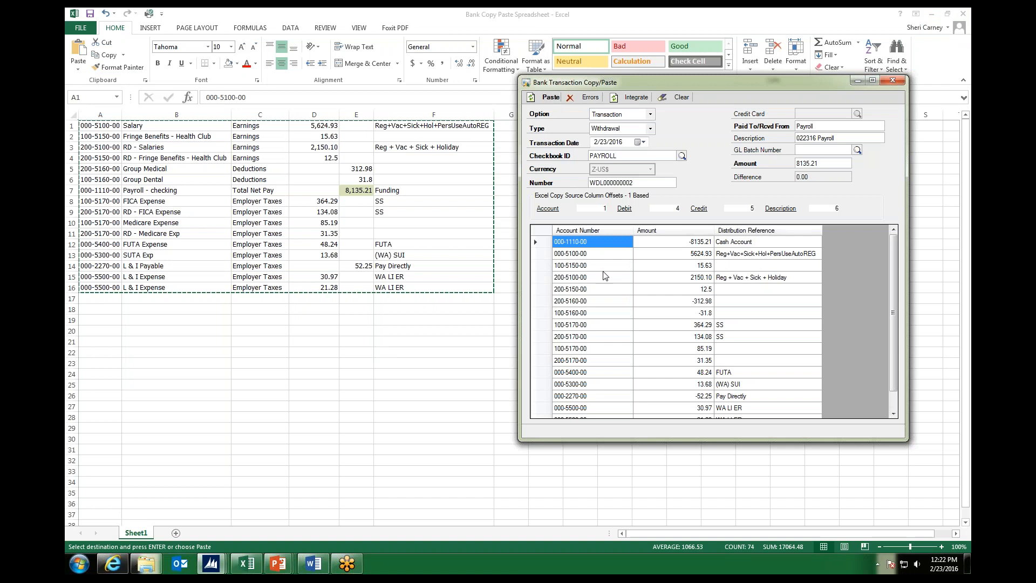
{"action": "mouse_move", "coordinate": [628, 329]}
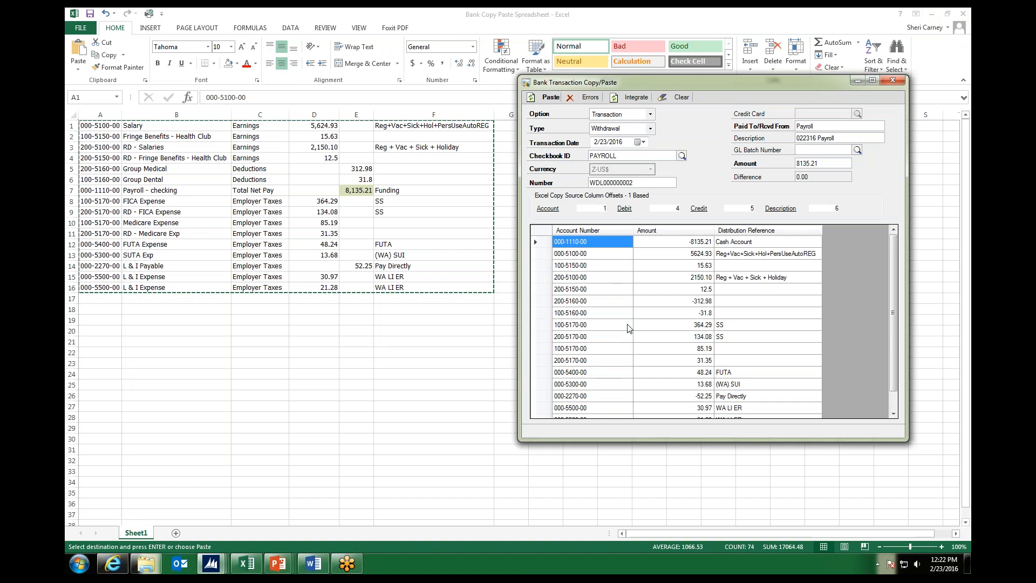
{"action": "mouse_move", "coordinate": [822, 177]}
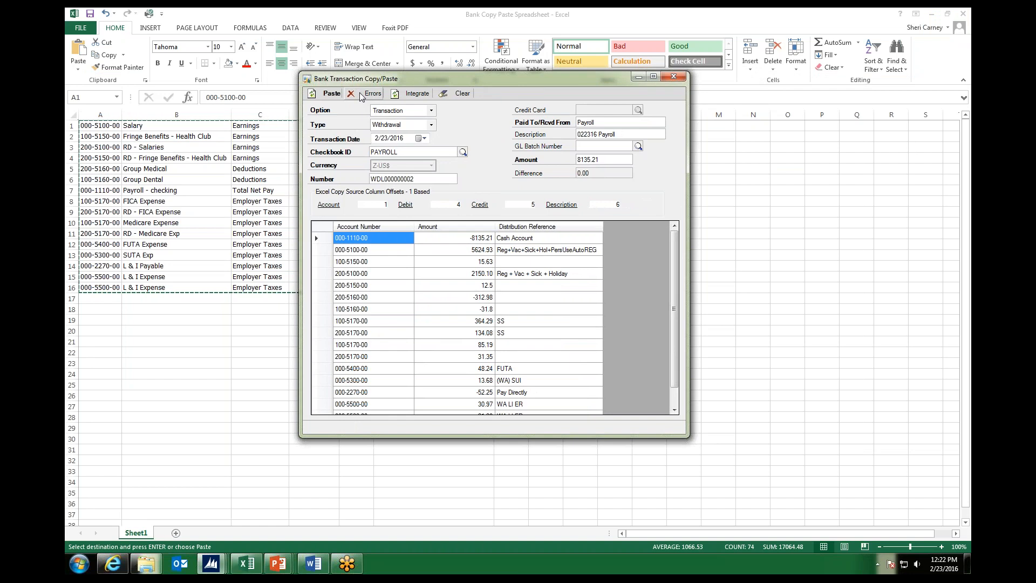
- Run the Errors check, confirm 'No Errors Found', and select the 15.63 amount on line 100-5150-00
{"action": "left_click", "coordinate": [368, 93]}
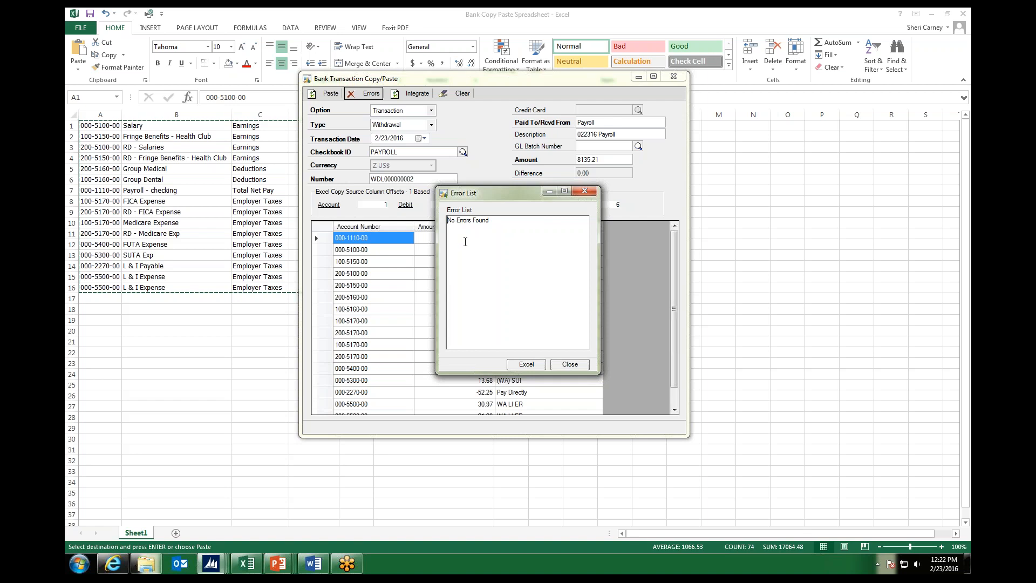
{"action": "mouse_move", "coordinate": [465, 243]}
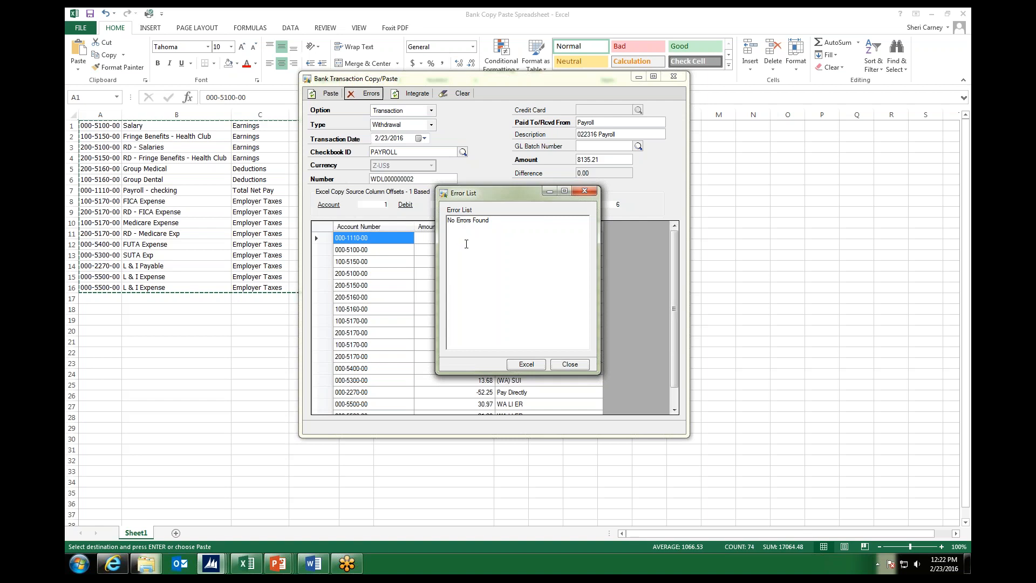
{"action": "mouse_move", "coordinate": [466, 243]}
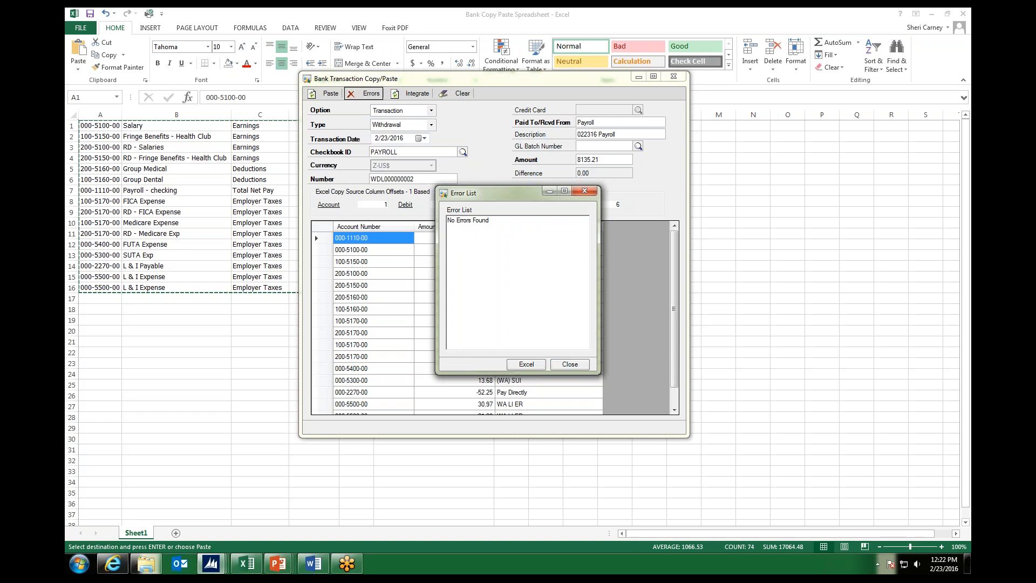
{"action": "left_click", "coordinate": [568, 364]}
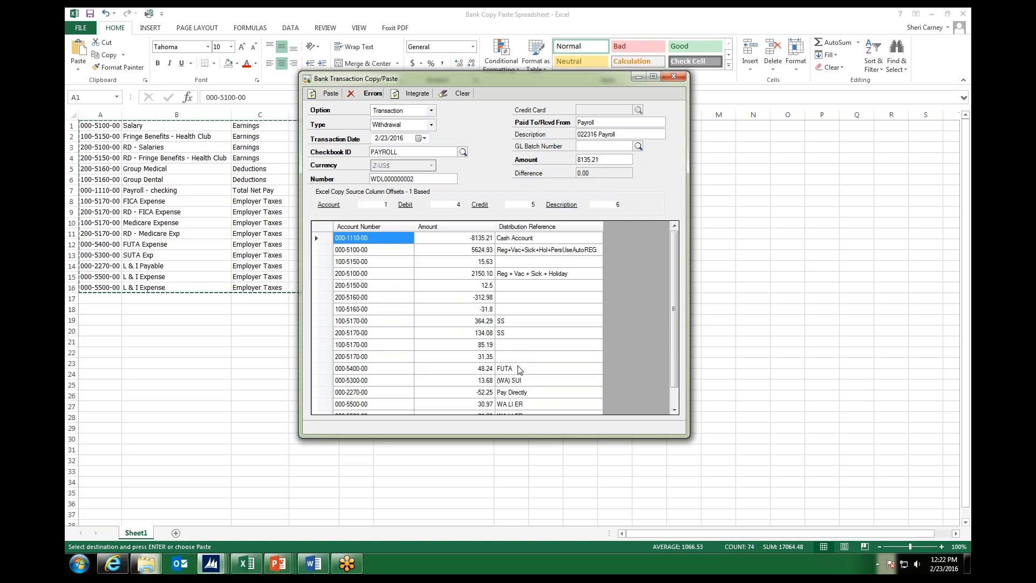
{"action": "mouse_move", "coordinate": [540, 372]}
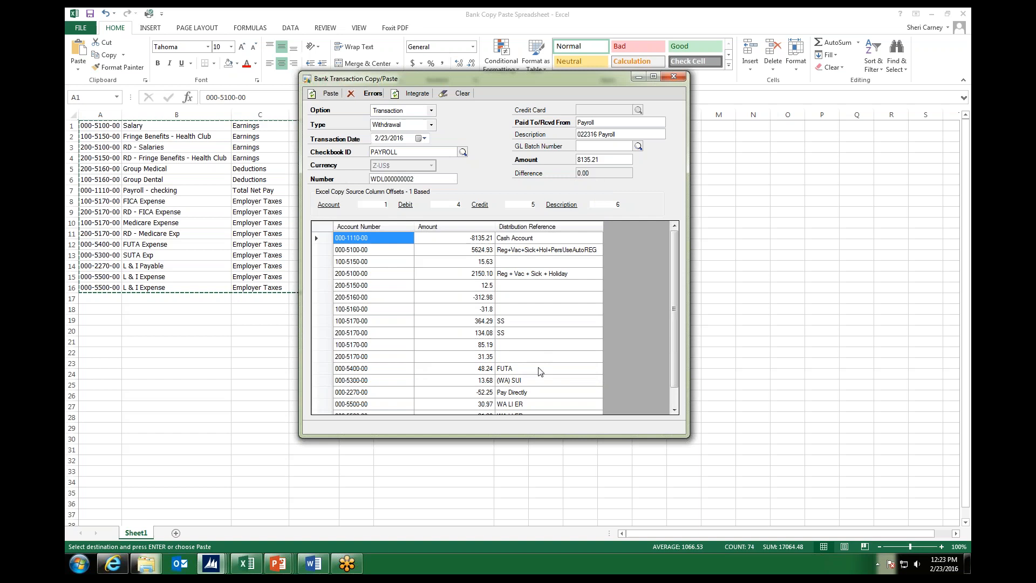
{"action": "left_click", "coordinate": [456, 261]}
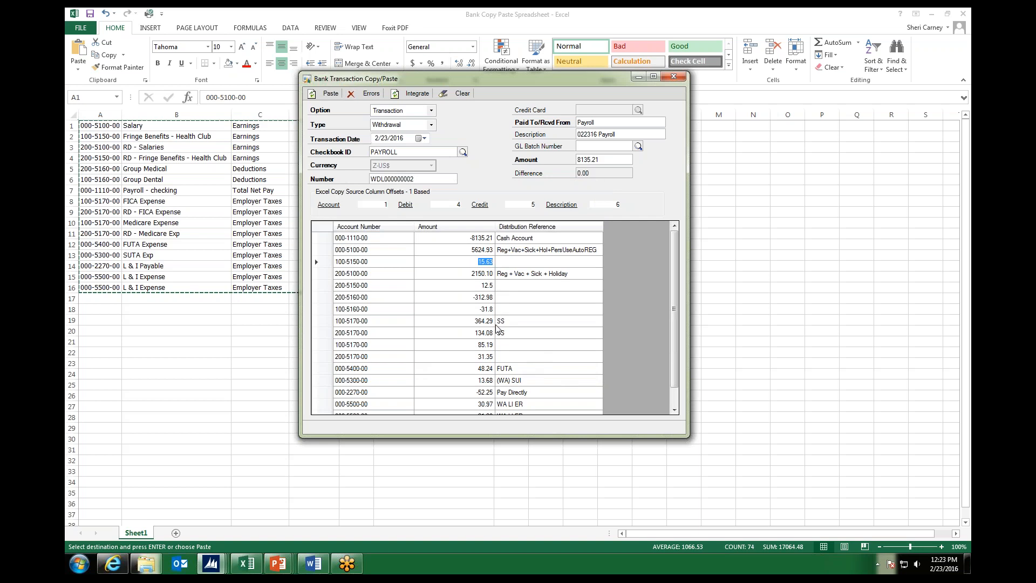
{"action": "mouse_move", "coordinate": [418, 259]}
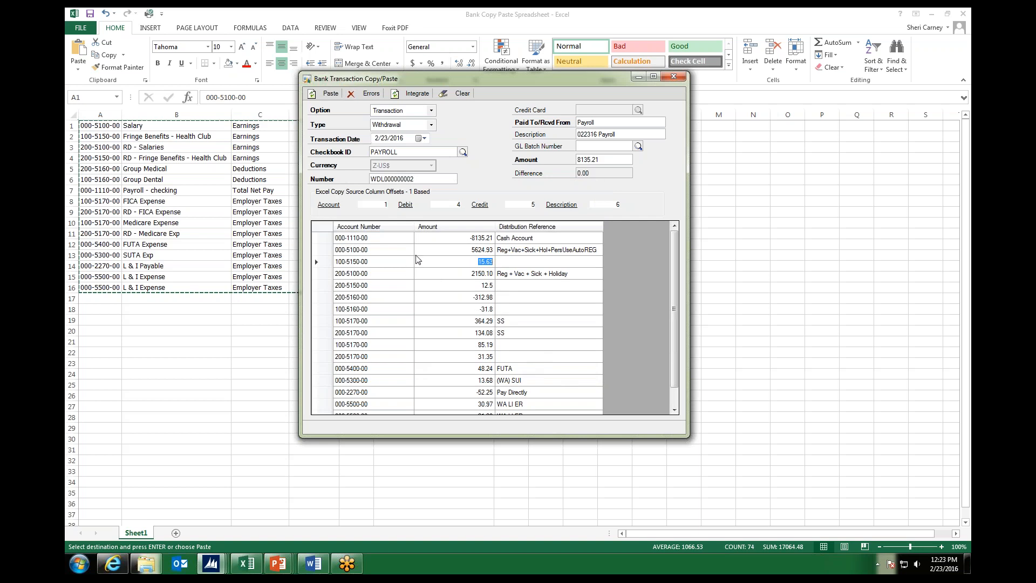
{"action": "mouse_move", "coordinate": [504, 267]}
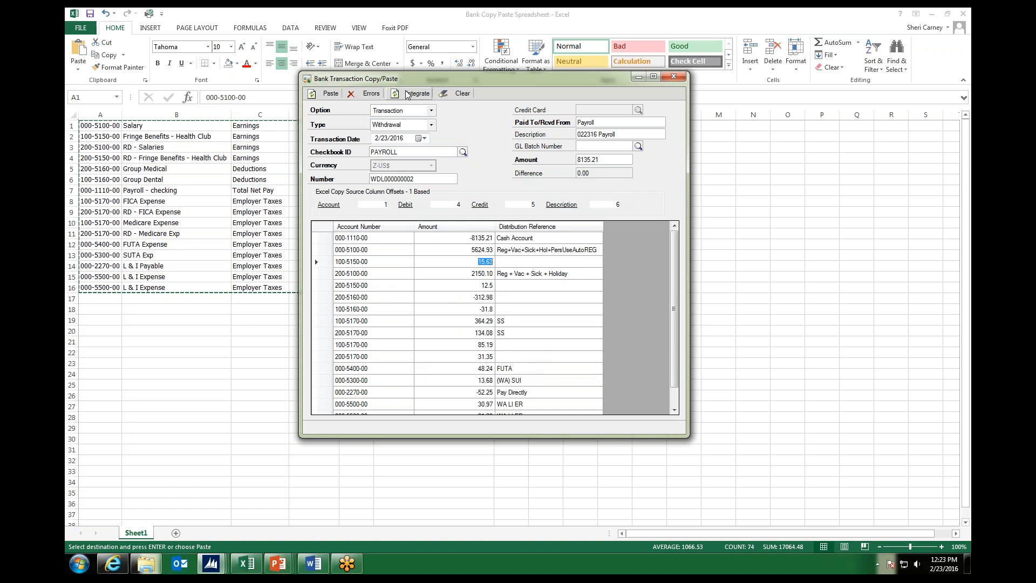
- Integrate the lines and accept opening the 022316 Payroll GL entry balanced at 8,532.24
{"action": "left_click", "coordinate": [416, 93]}
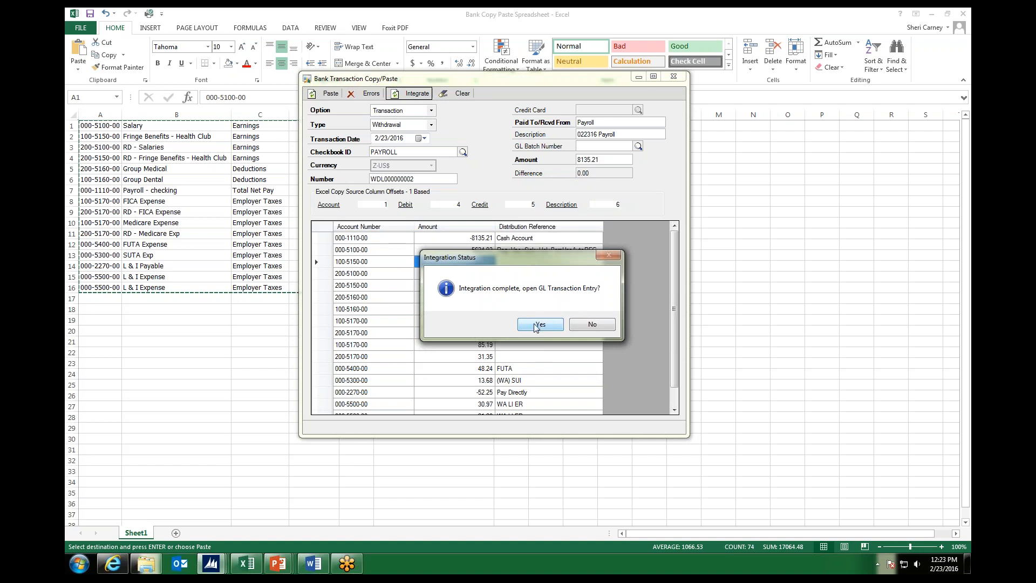
{"action": "left_click", "coordinate": [539, 325]}
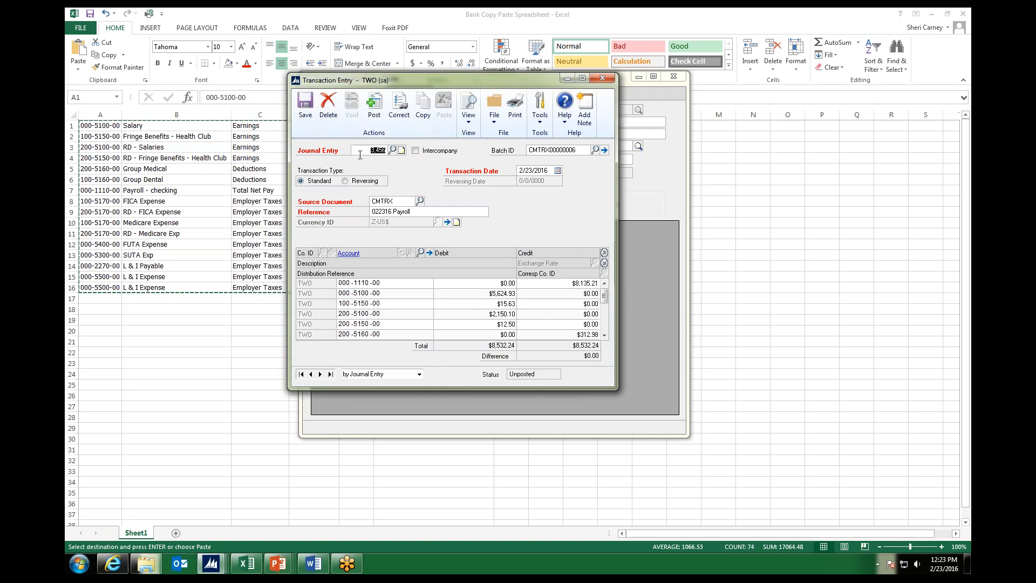
{"action": "mouse_move", "coordinate": [489, 163]}
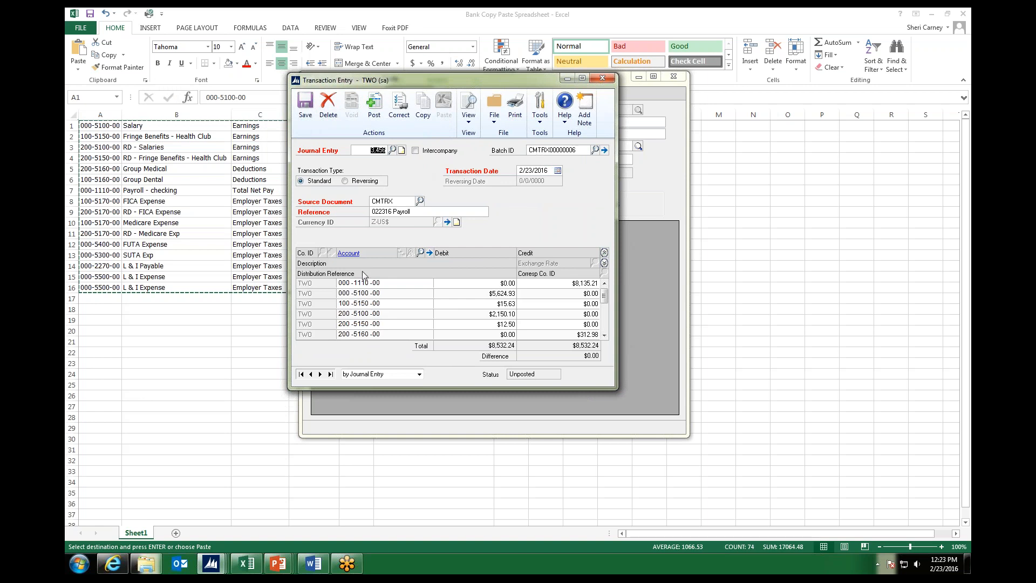
{"action": "mouse_move", "coordinate": [510, 242]}
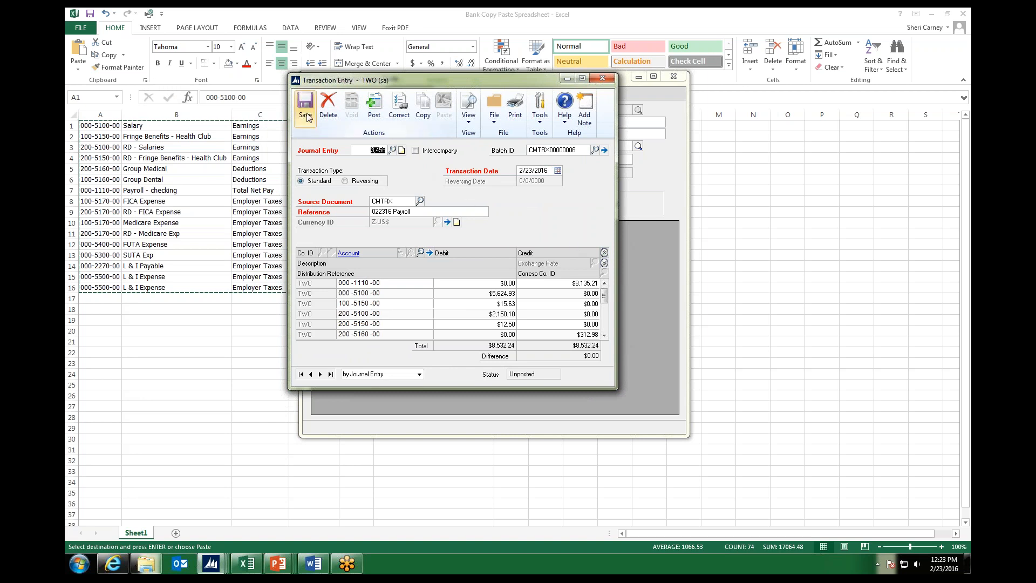
- Save the GL journal entry, clearing the Bank Transaction Copy/Paste form to amount 0
{"action": "left_click", "coordinate": [304, 106]}
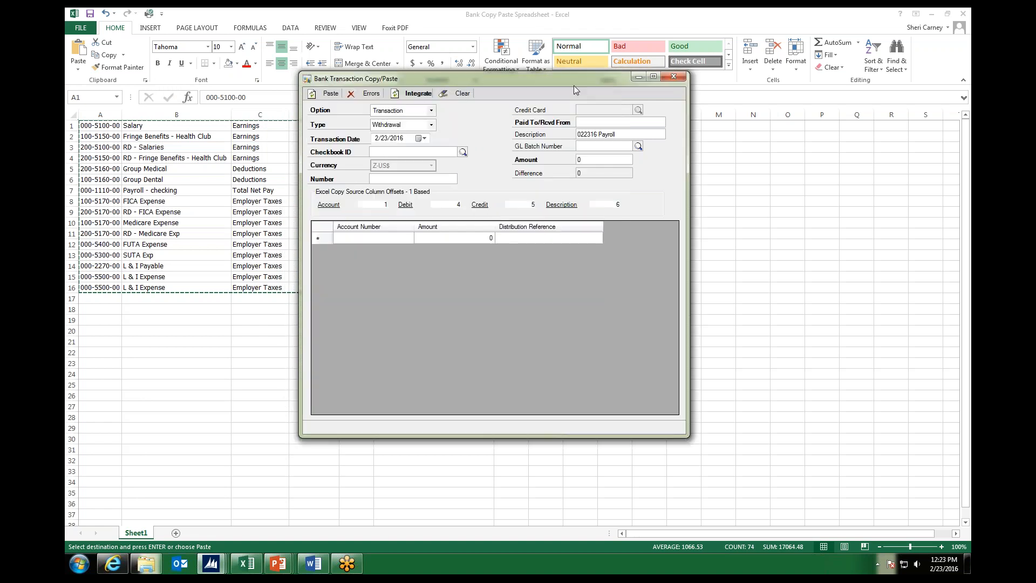
{"action": "mouse_move", "coordinate": [279, 563]}
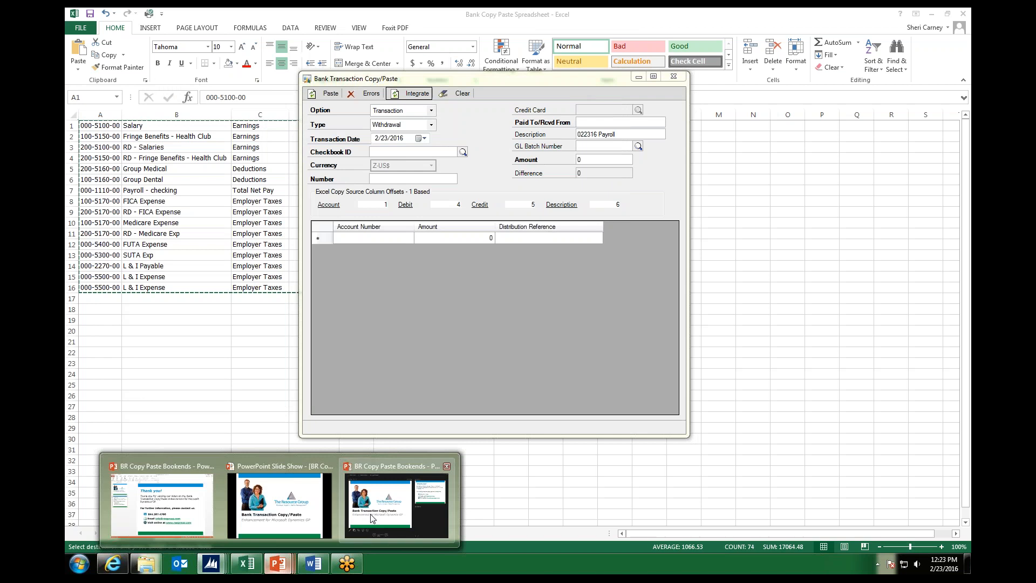